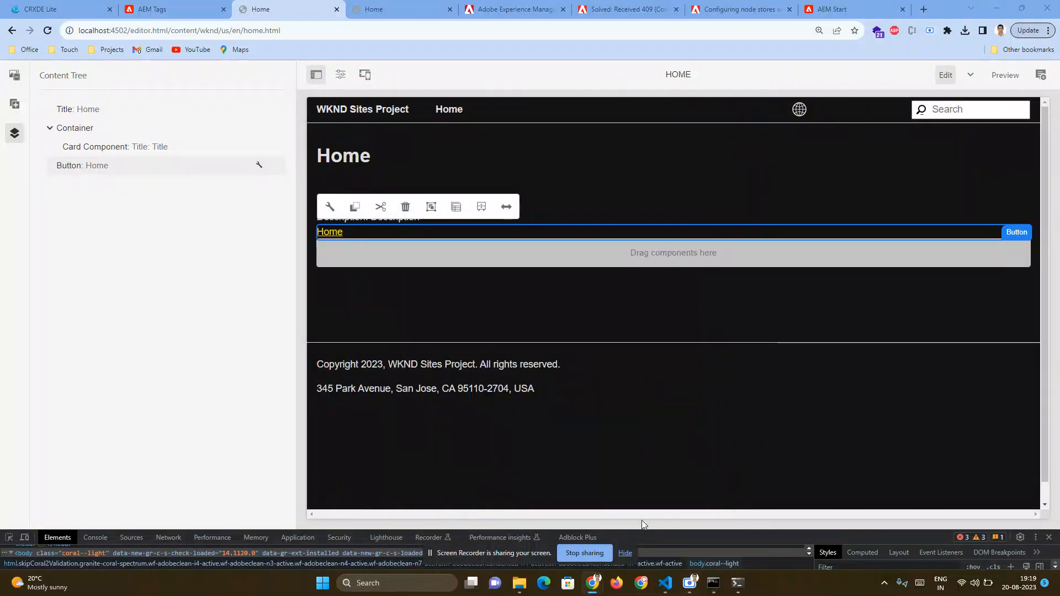
Step: Inspect the data-sly-resource line for card-button in card.html, then return to the Home editor
left_click(623, 554)
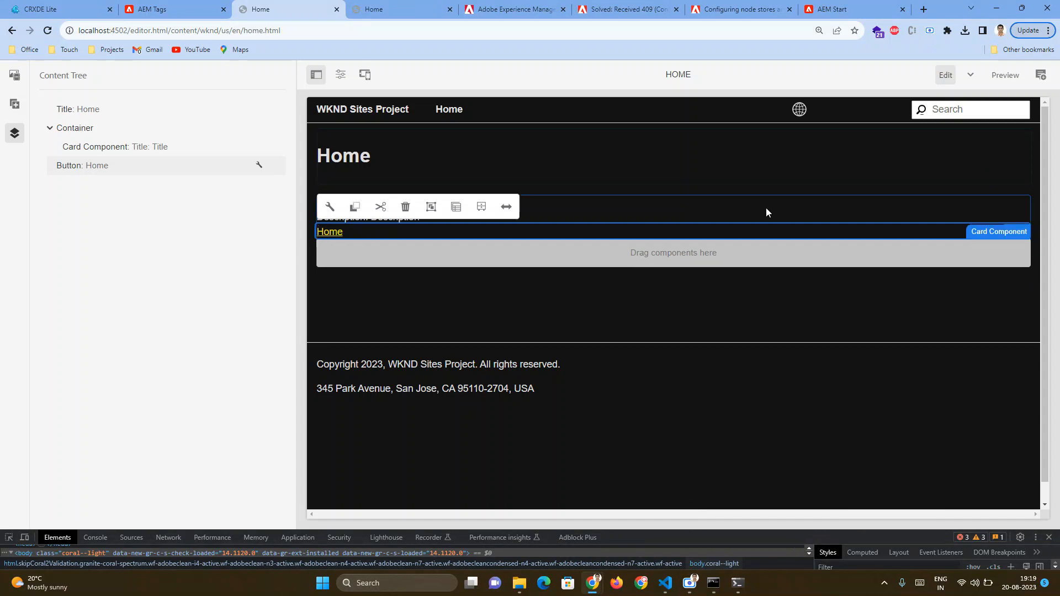
mouse_move(765, 215)
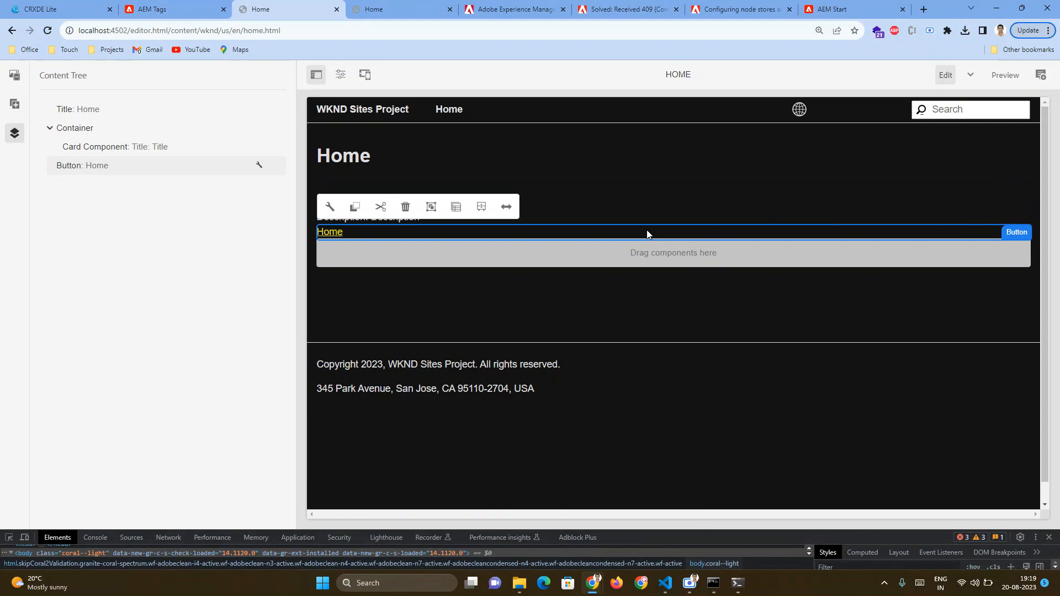
key("alt+tab")
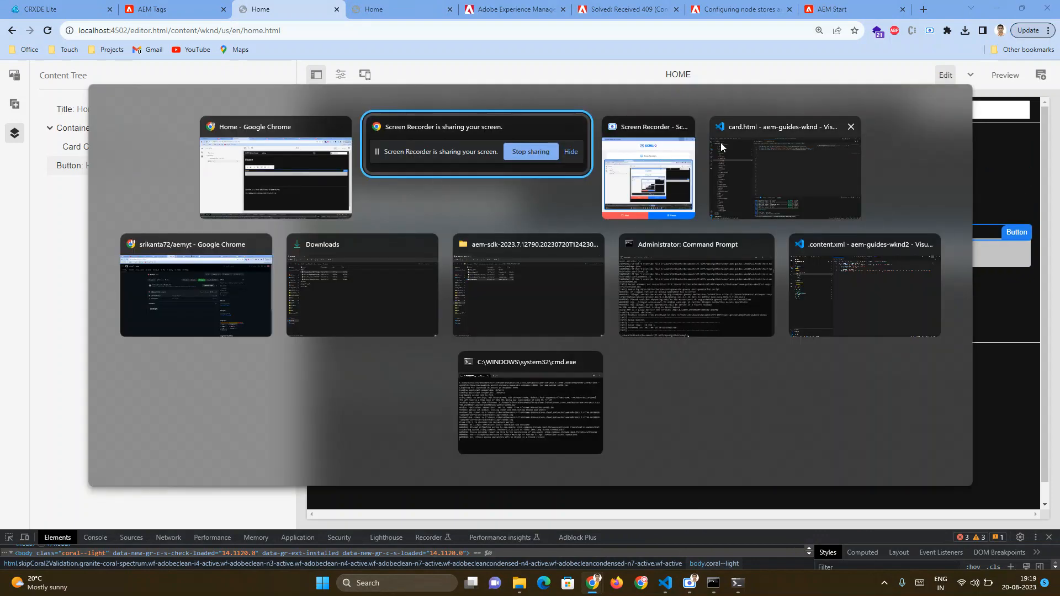
left_click(784, 167)
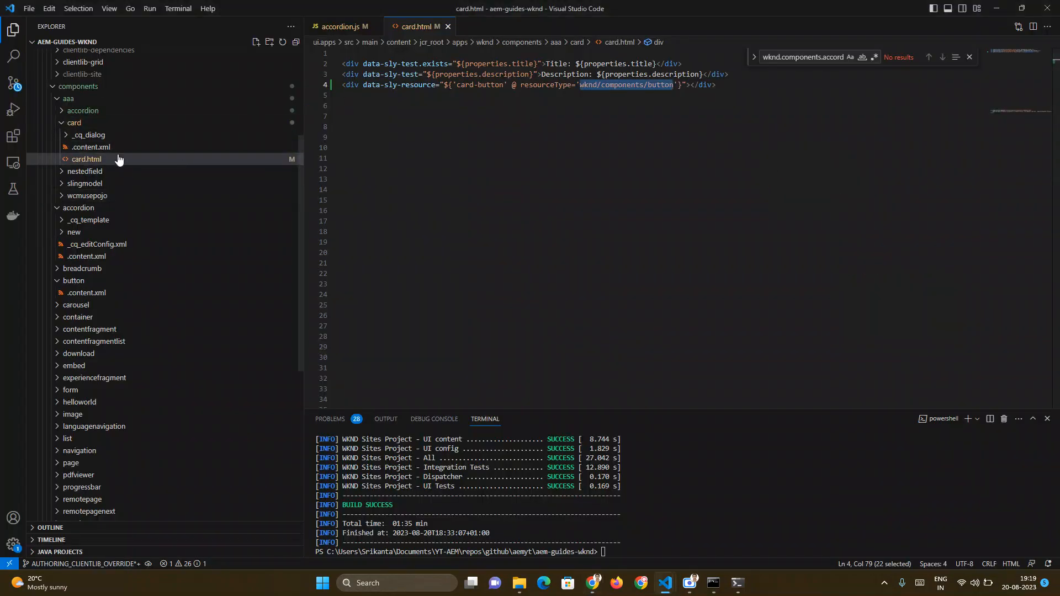
left_click(74, 122)
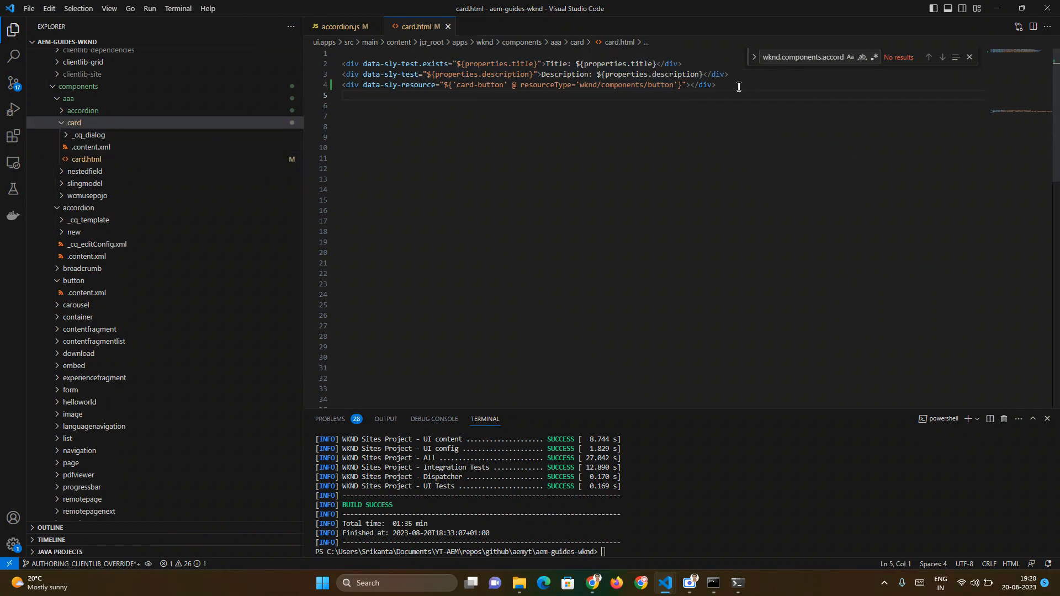
left_click(331, 85)
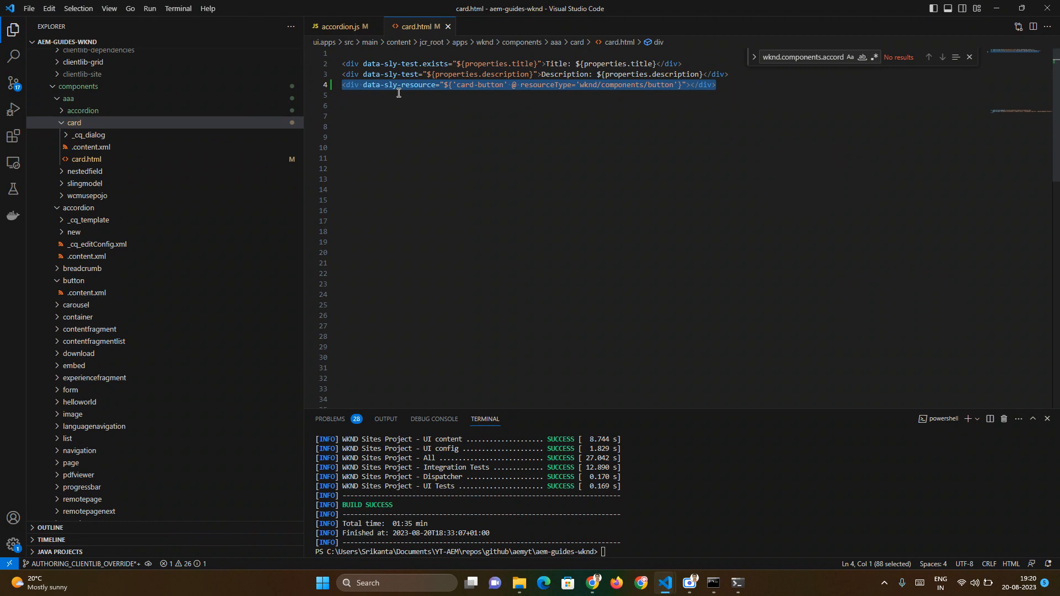
left_click(365, 85)
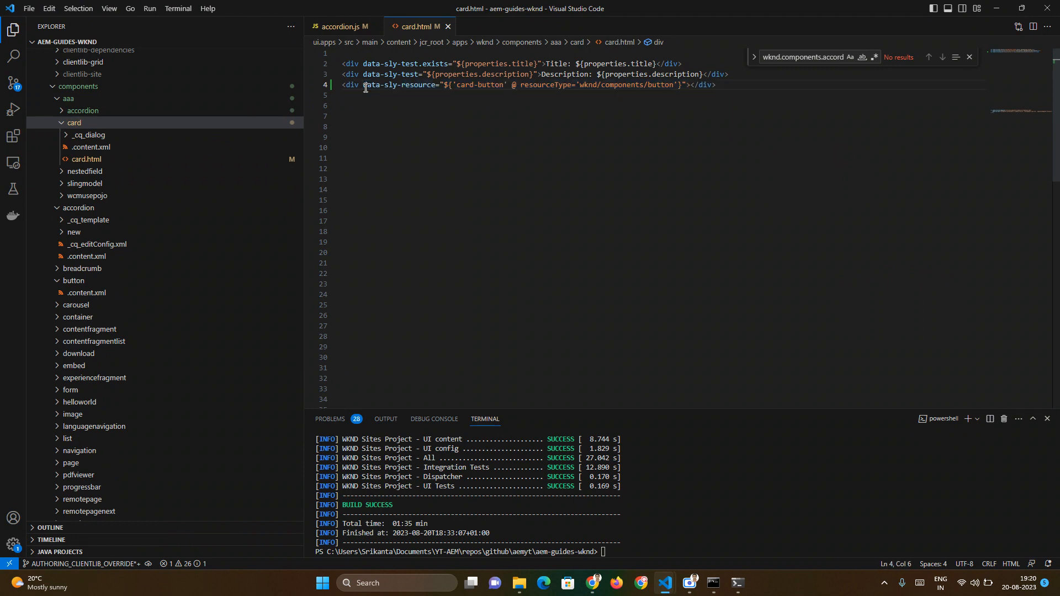
double_click(398, 85)
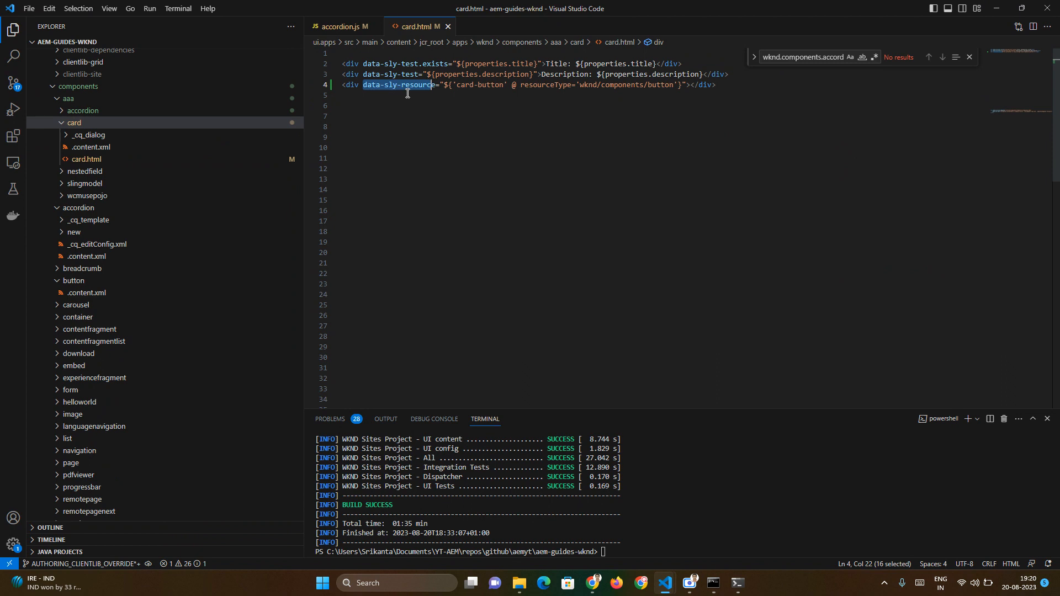
left_click(342, 95)
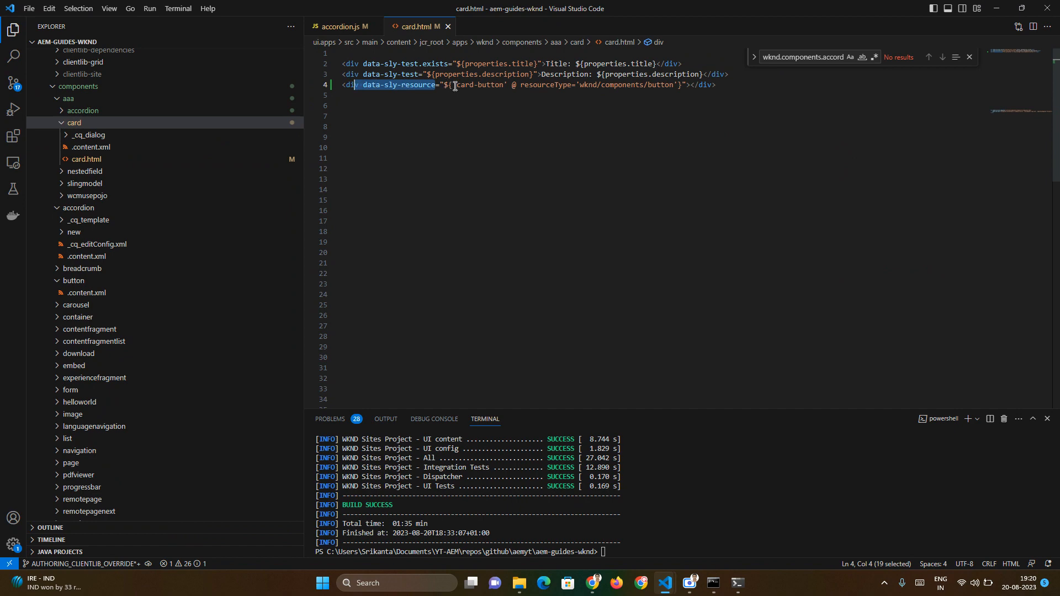
key("alt+tab")
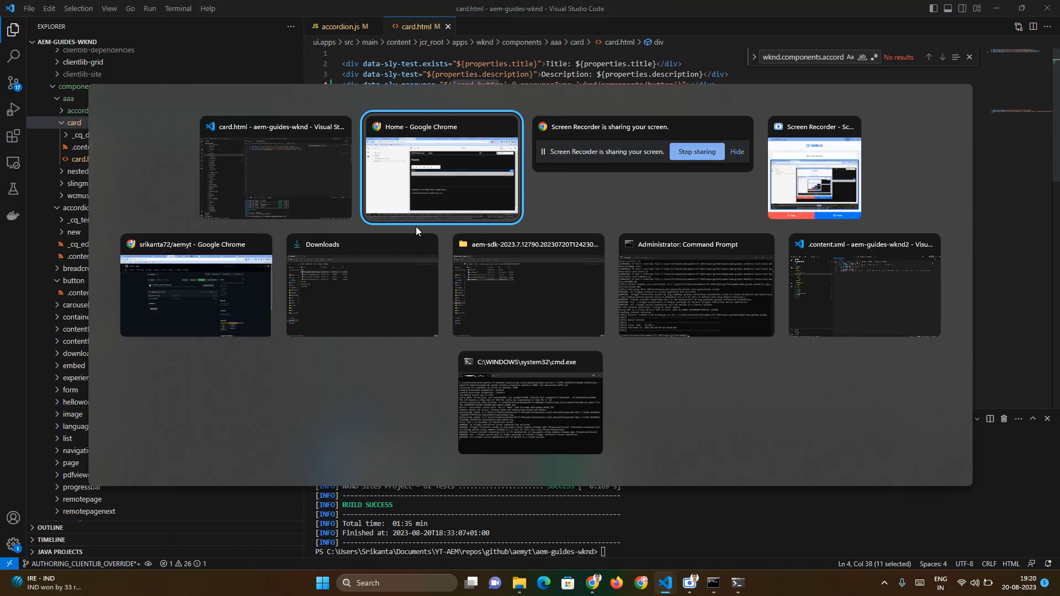
left_click(440, 168)
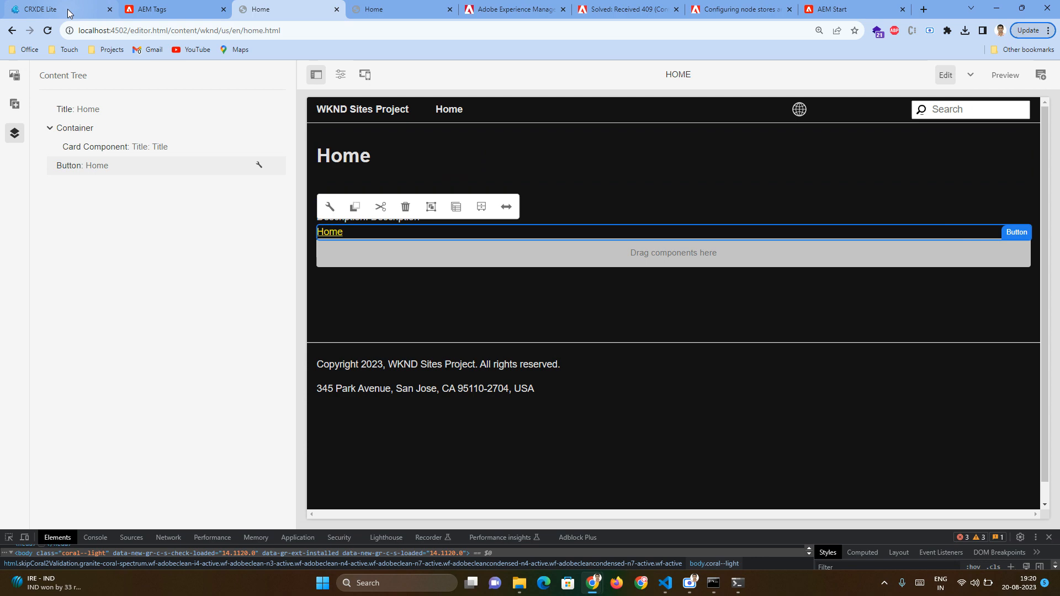
Step: Expand /content/wknd/us/en/home down to the card node with its card-button child
left_click(51, 9)
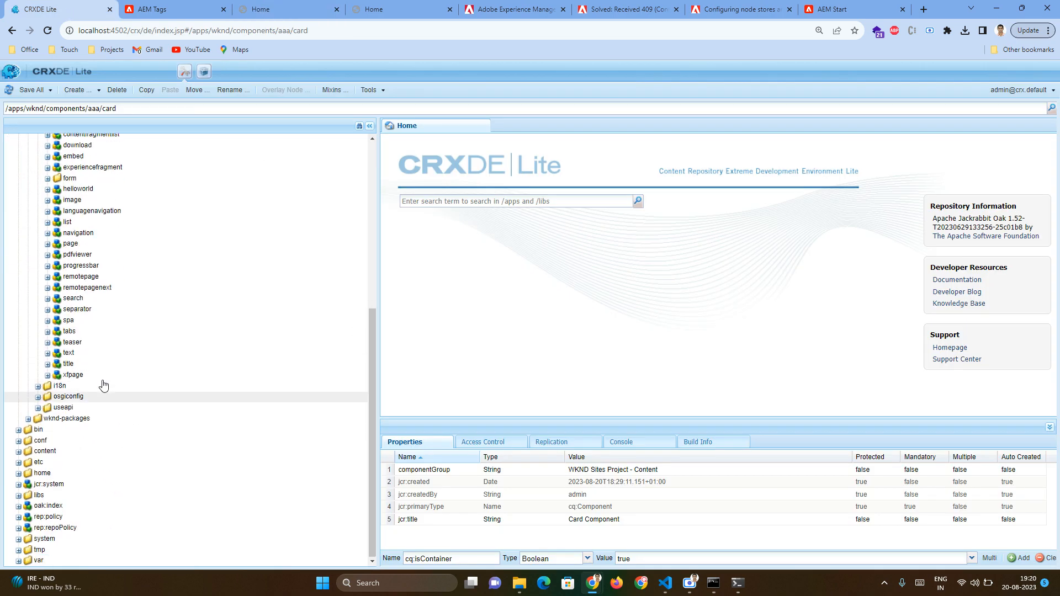
left_click(44, 450)
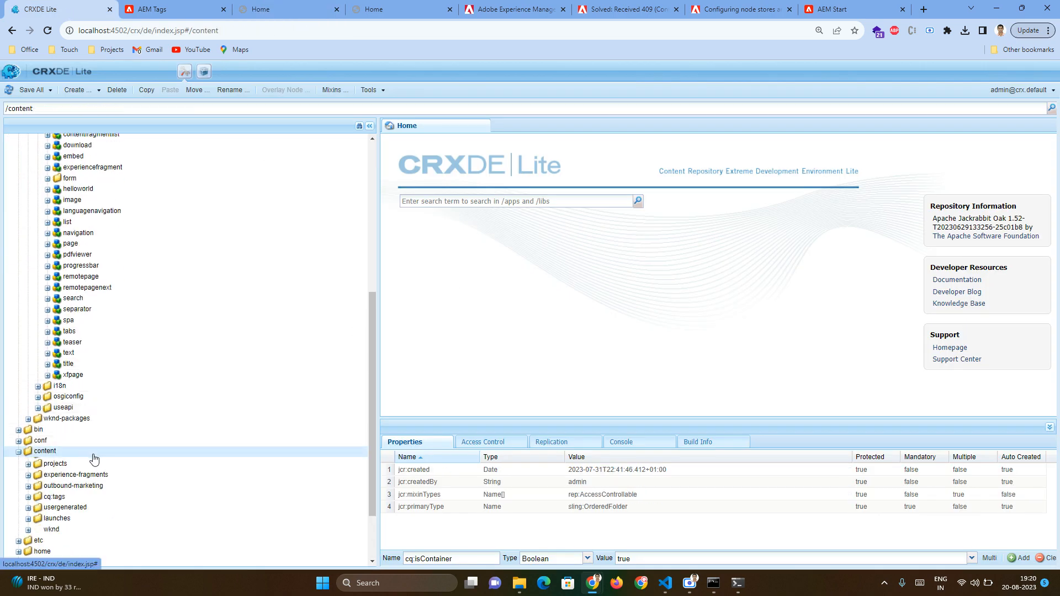
left_click(51, 529)
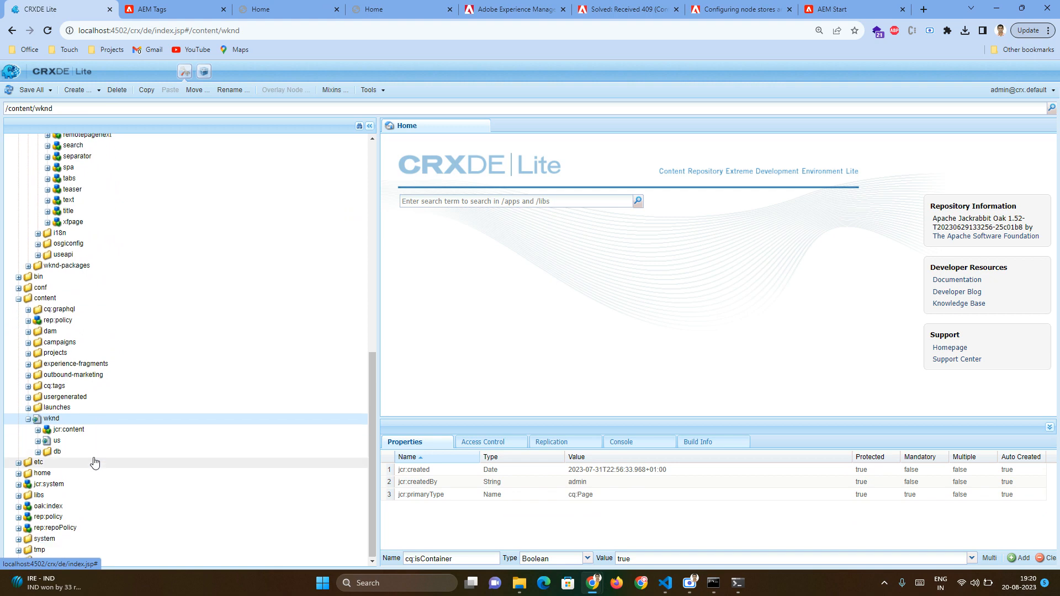
left_click(78, 429)
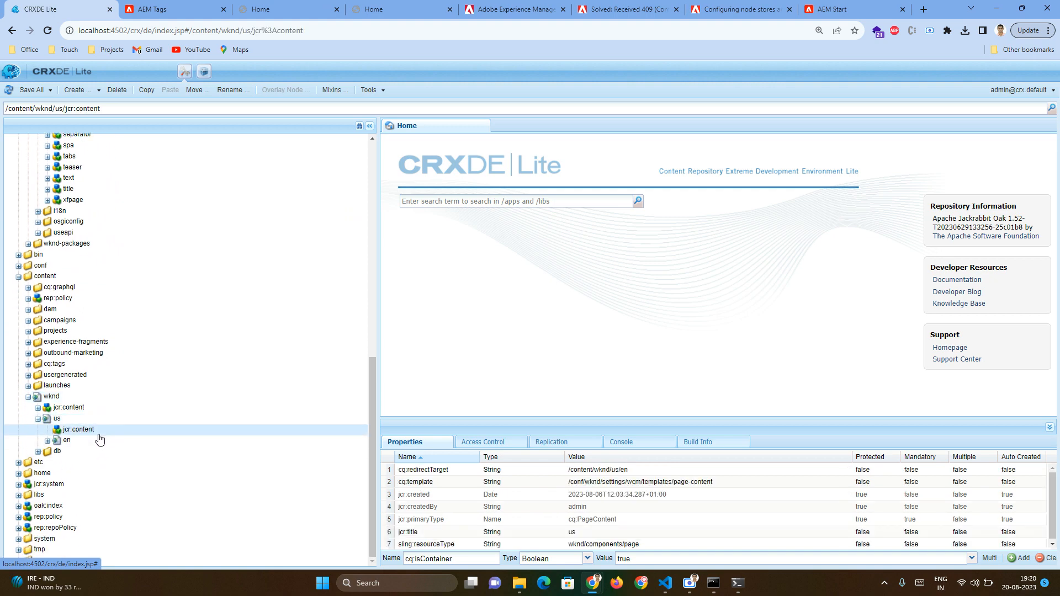
left_click(81, 433)
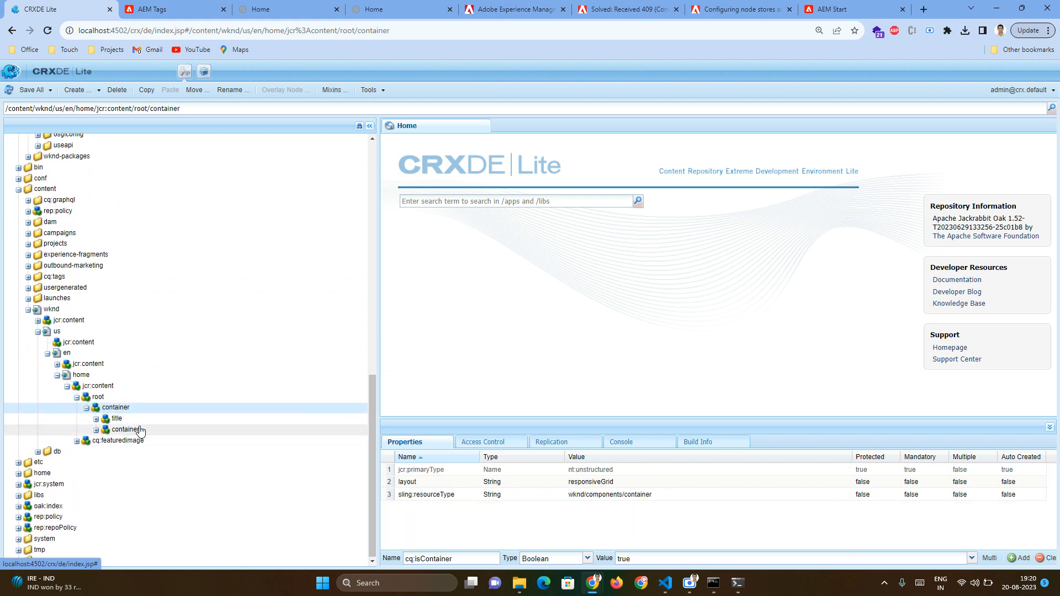
left_click(125, 428)
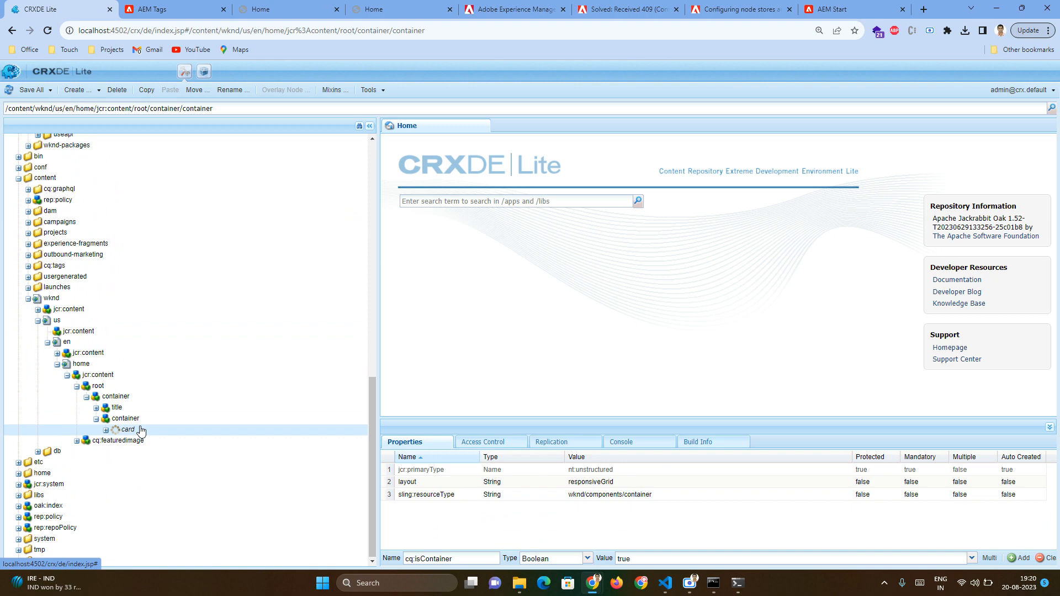
left_click(128, 430)
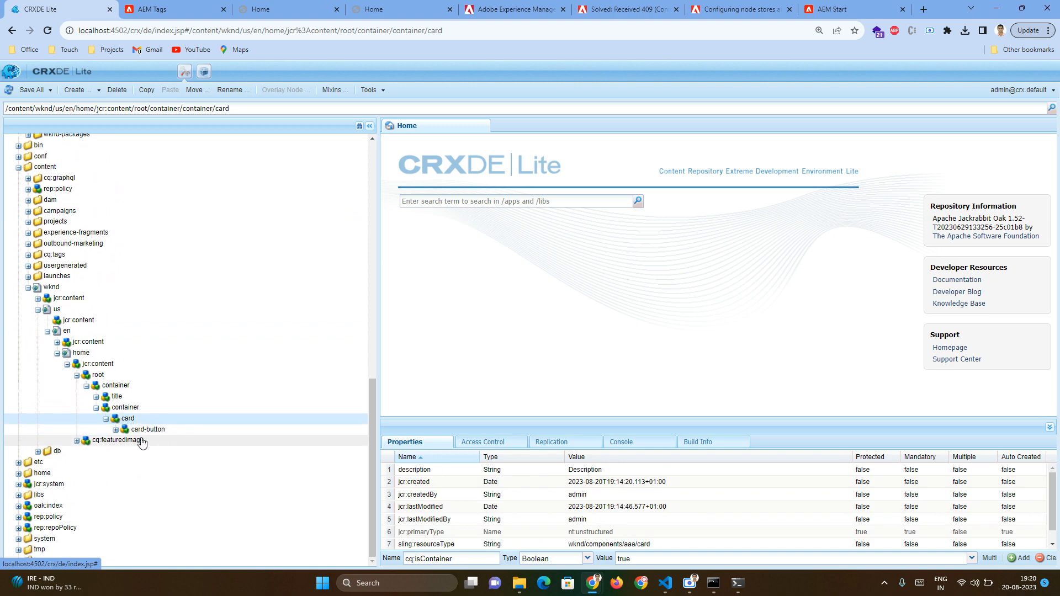
key("alt+tab")
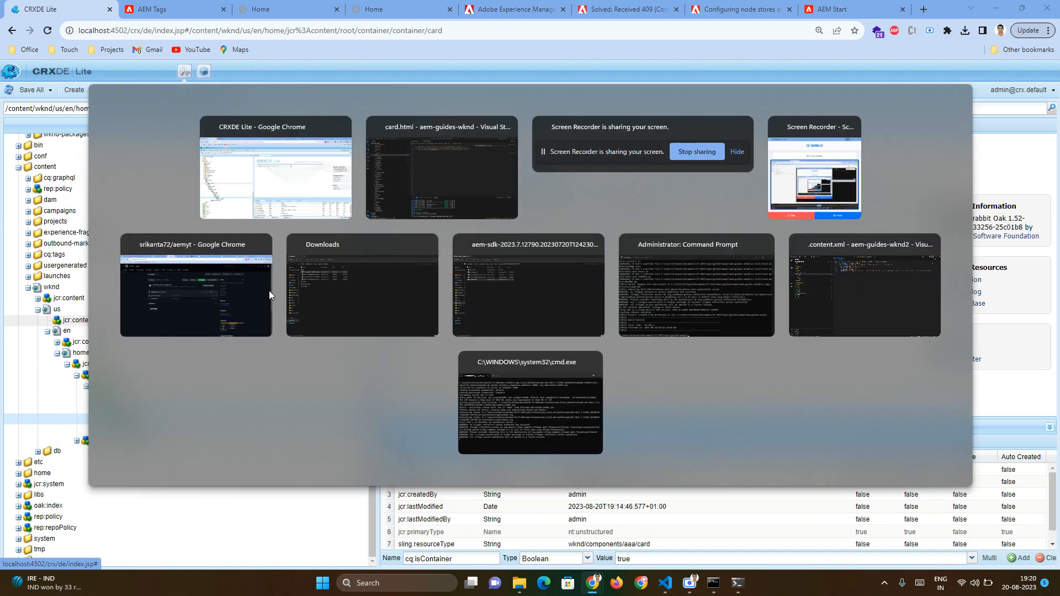
Step: Review the card-button resource line in card.html again and return to the Home editor
left_click(440, 170)
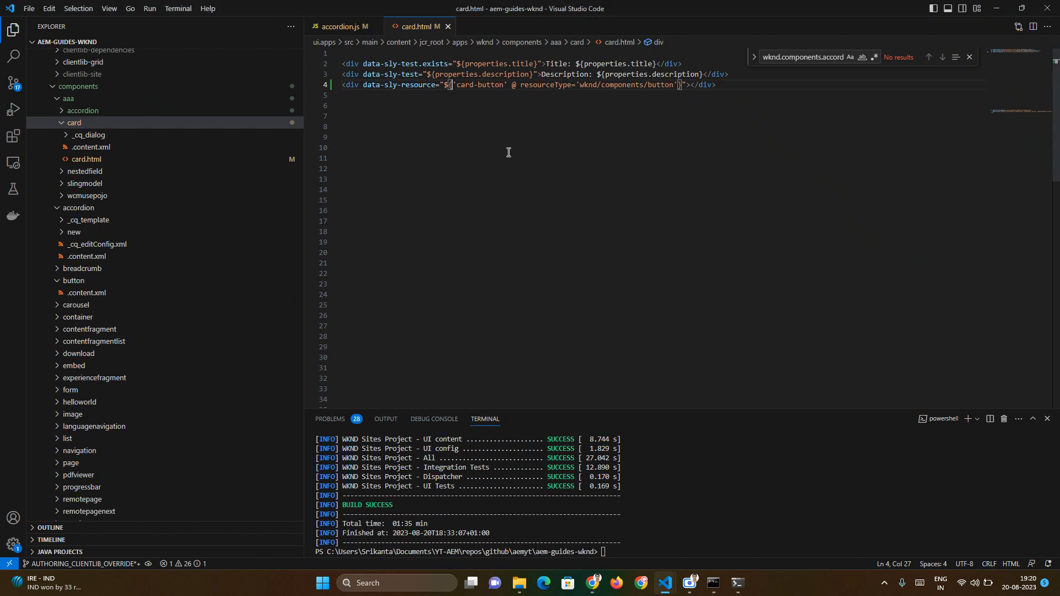
mouse_move(450, 140)
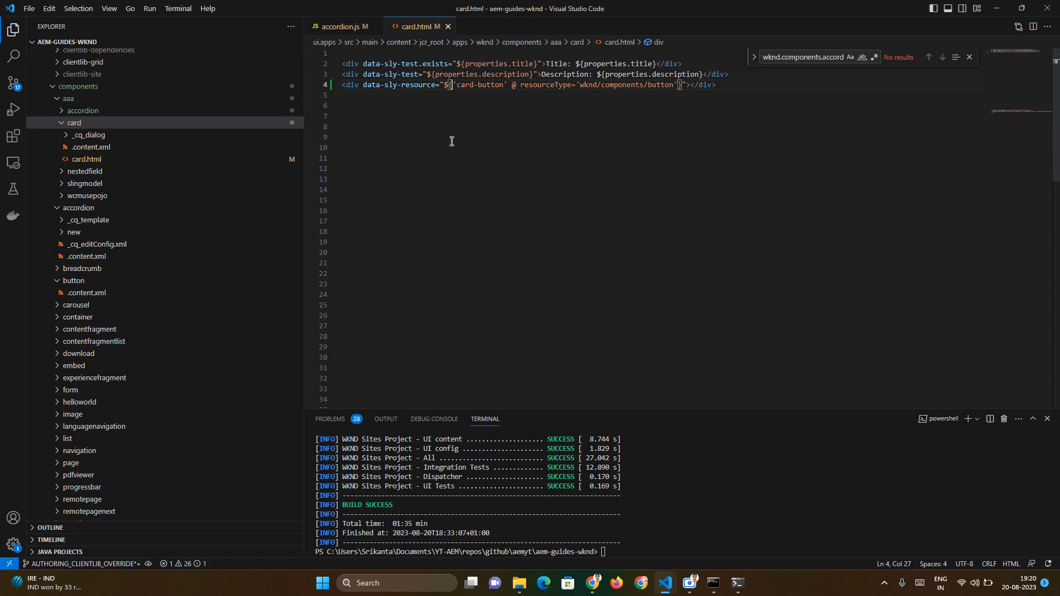
key("alt+tab")
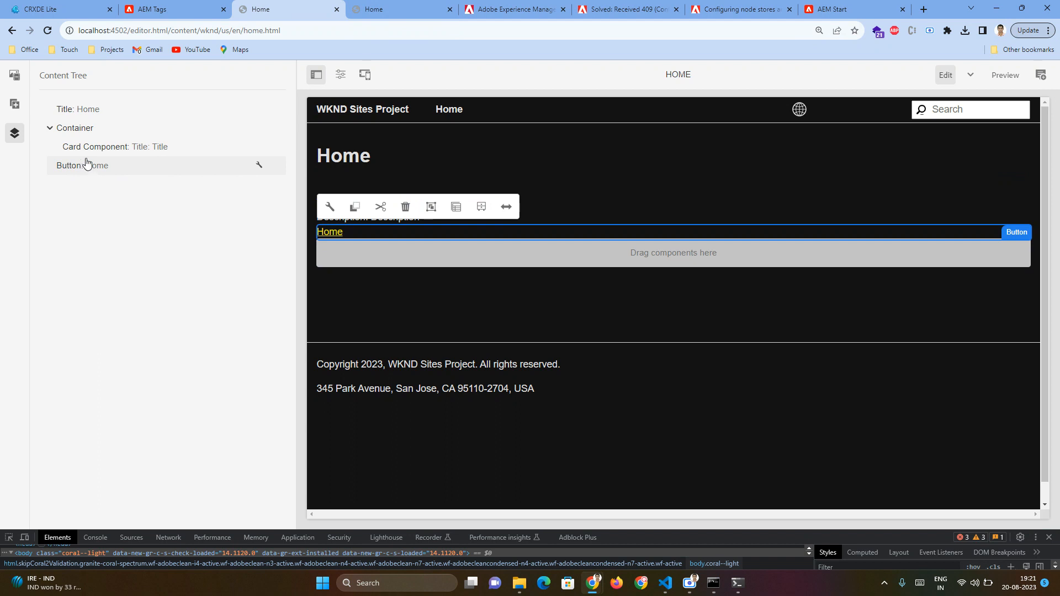
mouse_move(90, 151)
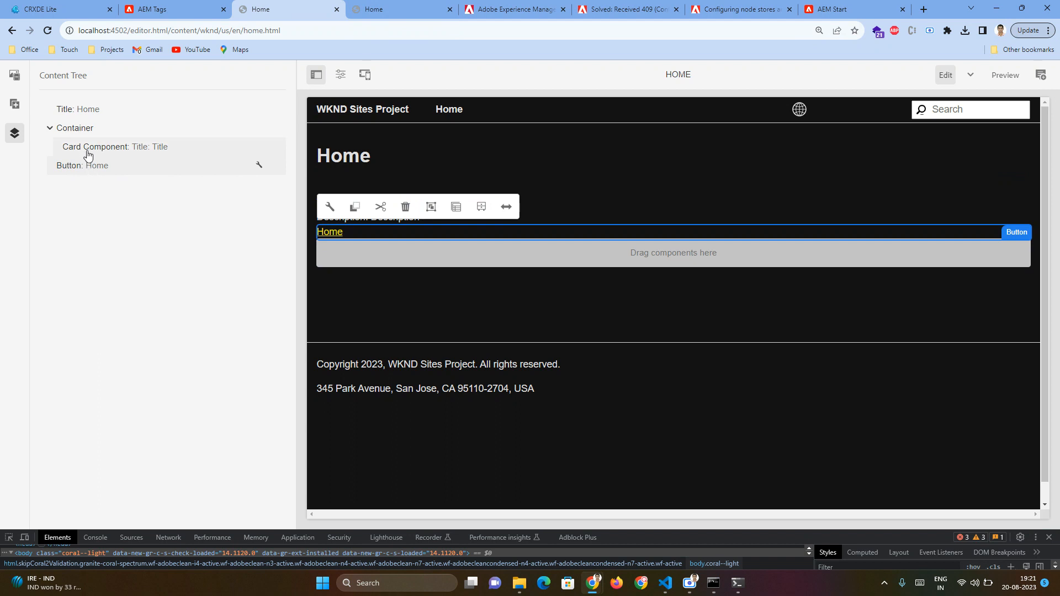
mouse_move(92, 168)
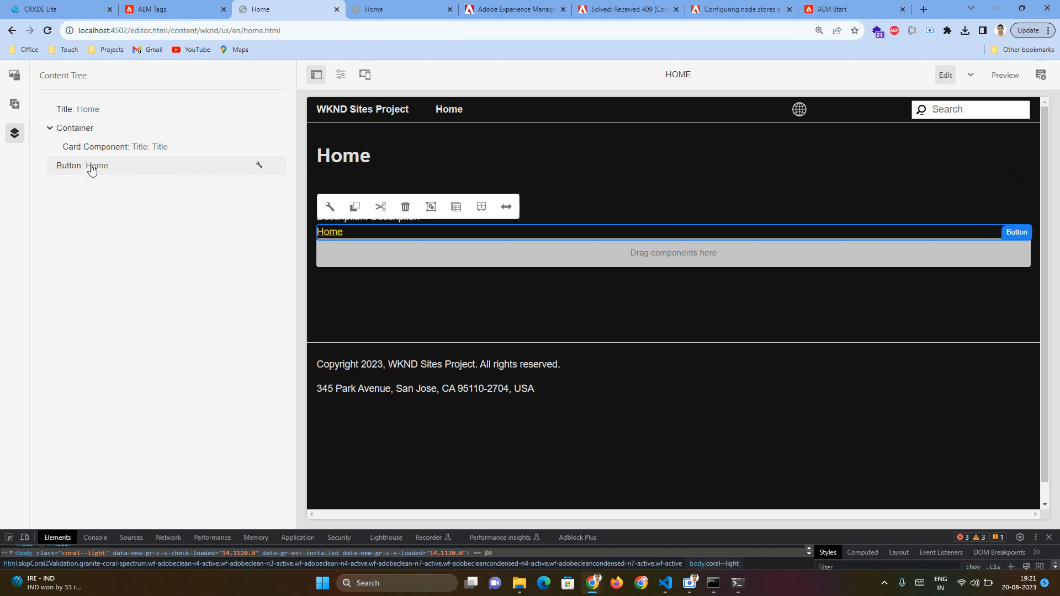
mouse_move(146, 168)
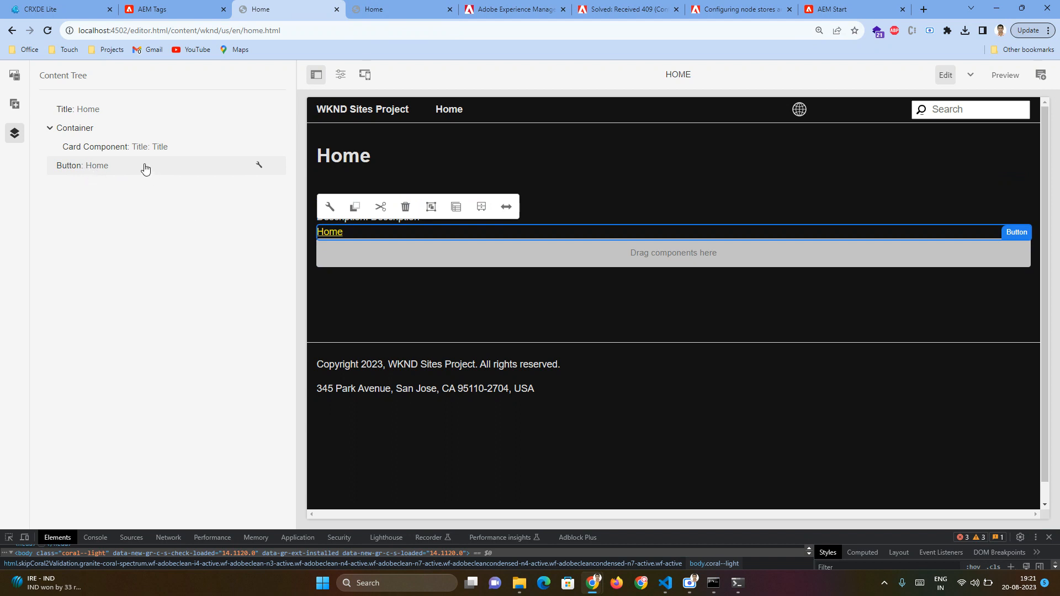
mouse_move(126, 162)
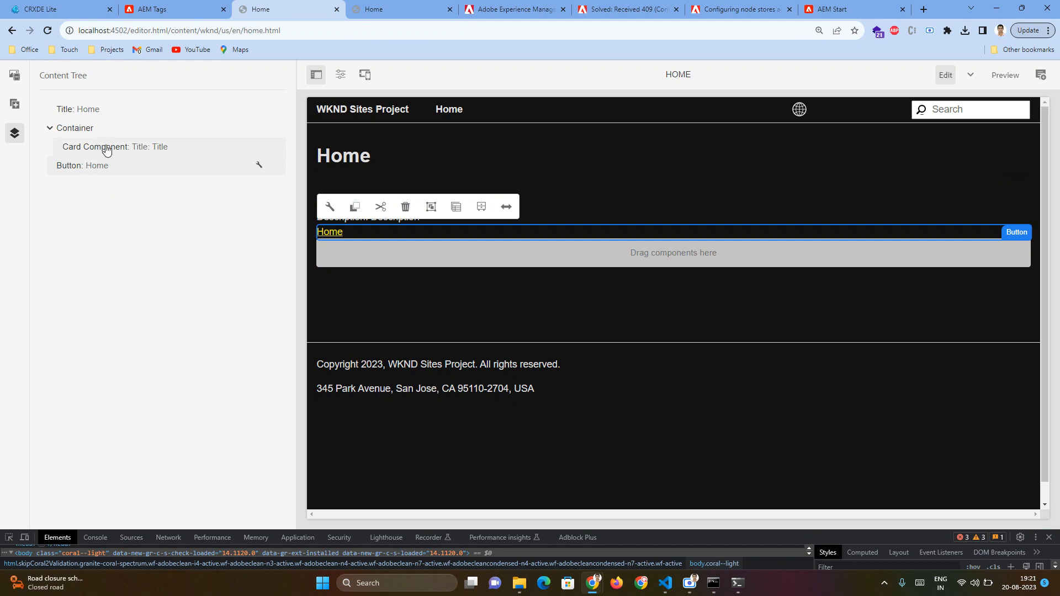
mouse_move(110, 160)
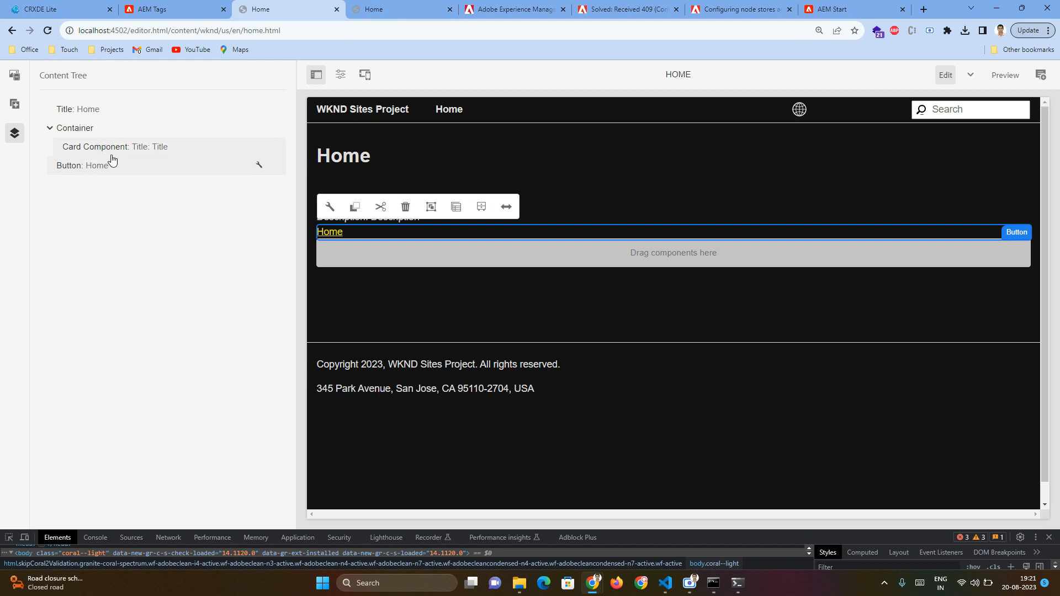
mouse_move(115, 159)
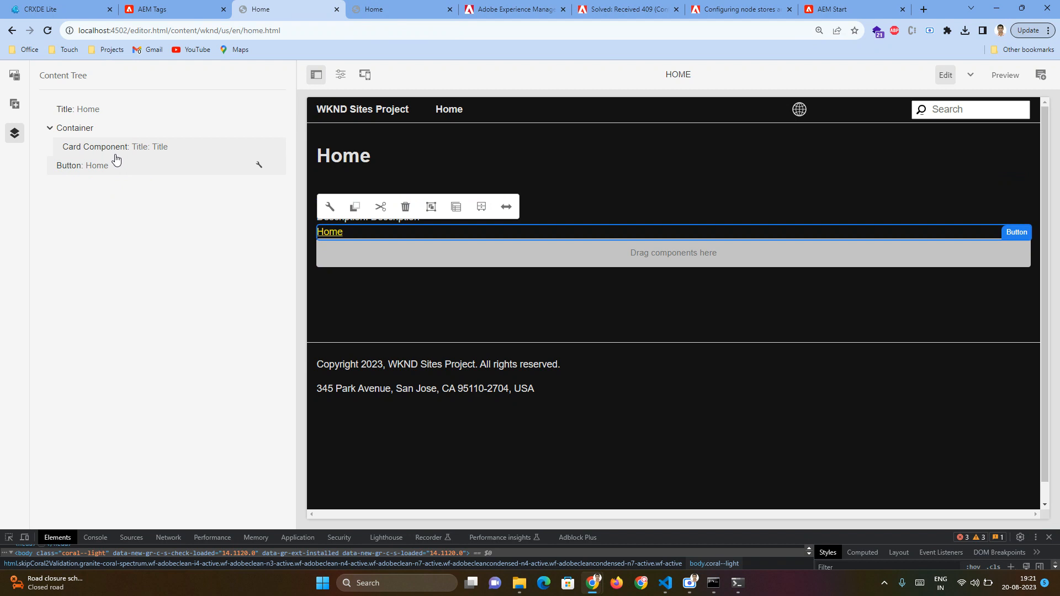
mouse_move(102, 129)
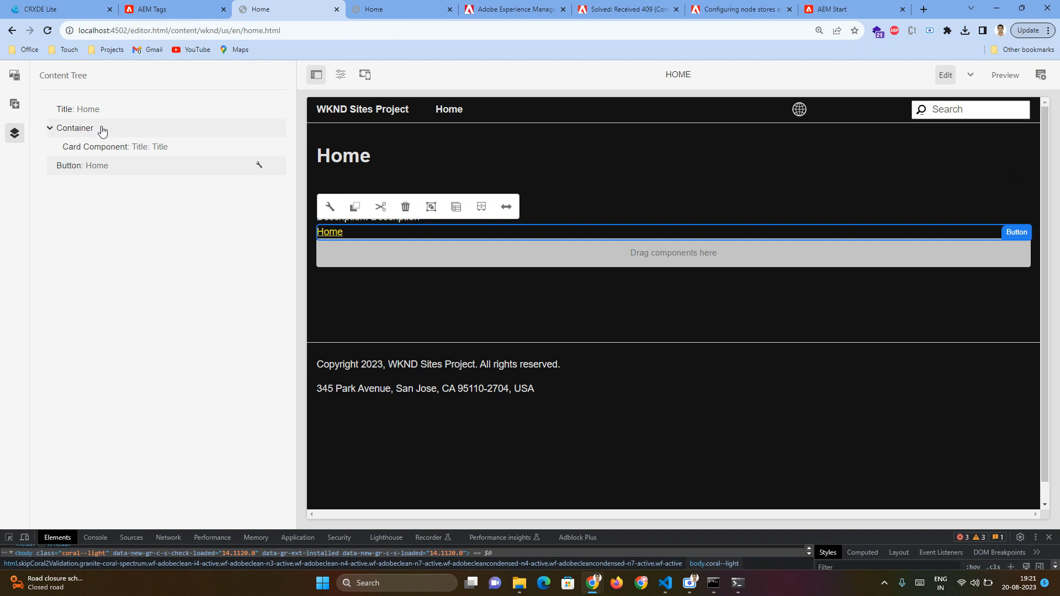
Step: Toggle the Container branch in the content tree, showing Button beside Card Component
left_click(50, 128)
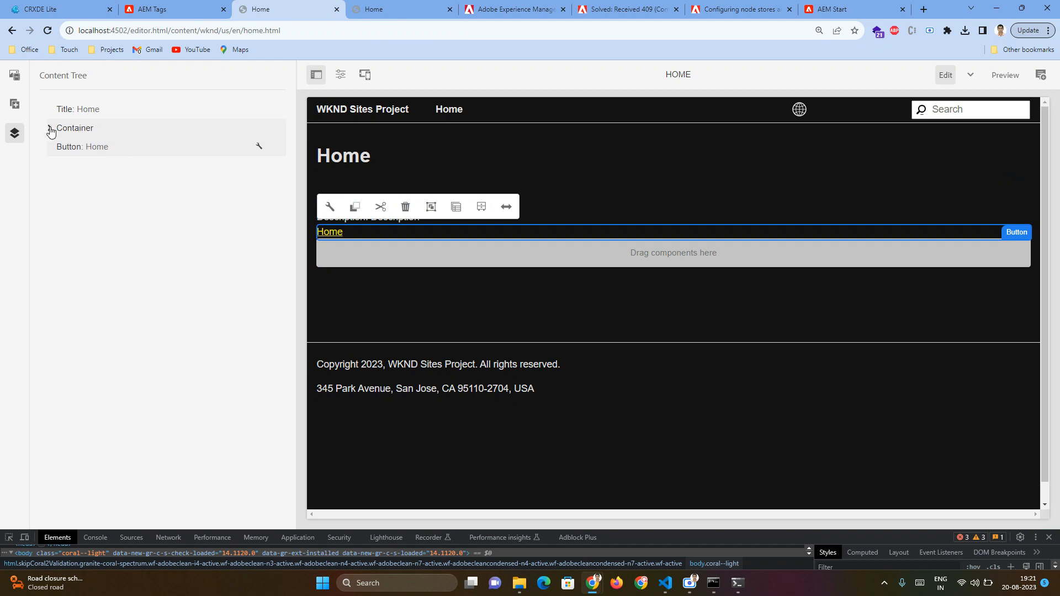
left_click(50, 128)
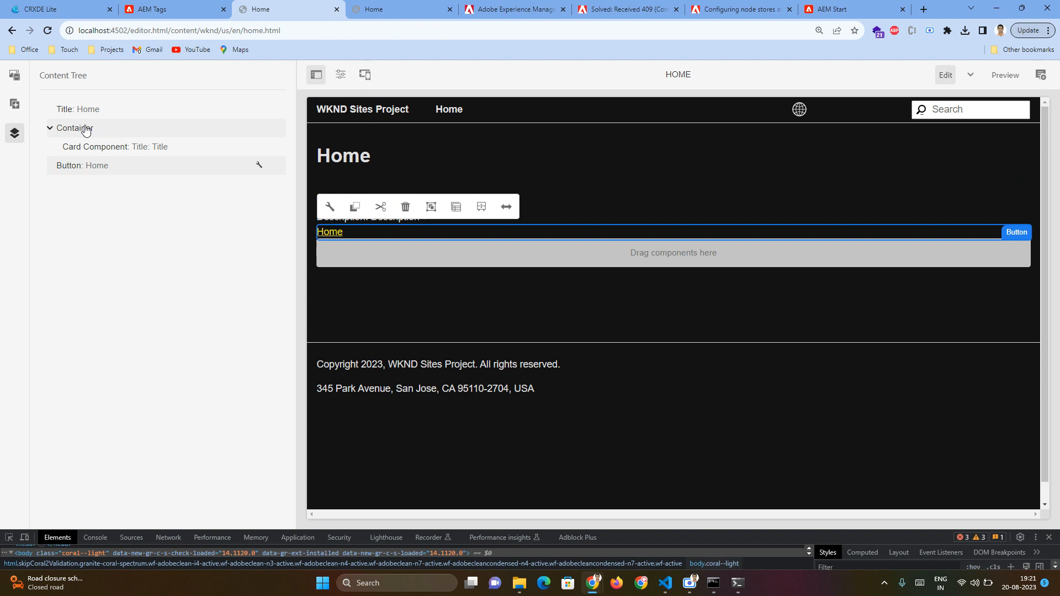
mouse_move(121, 125)
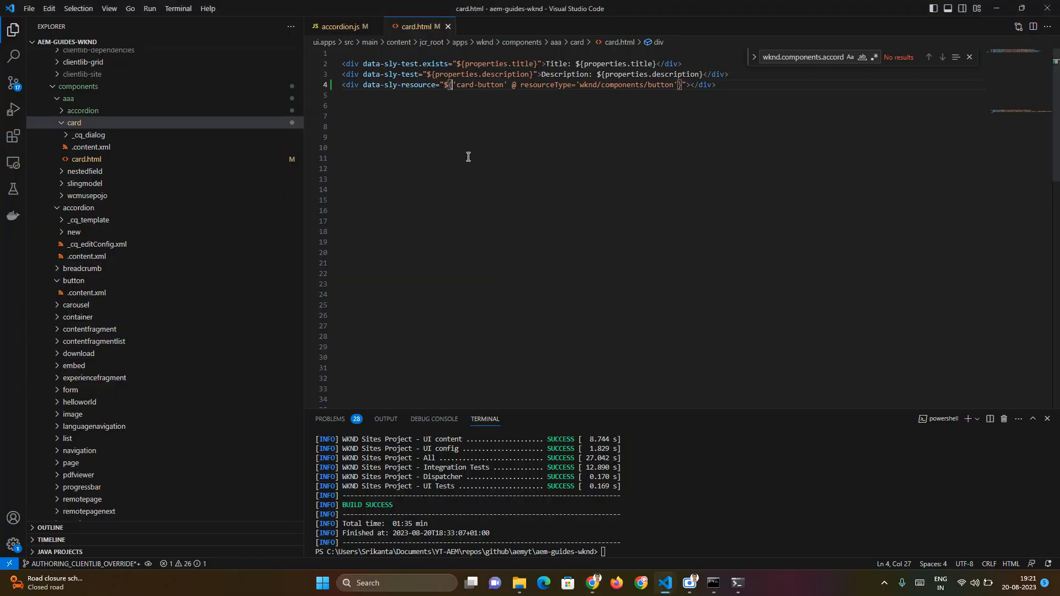
mouse_move(410, 119)
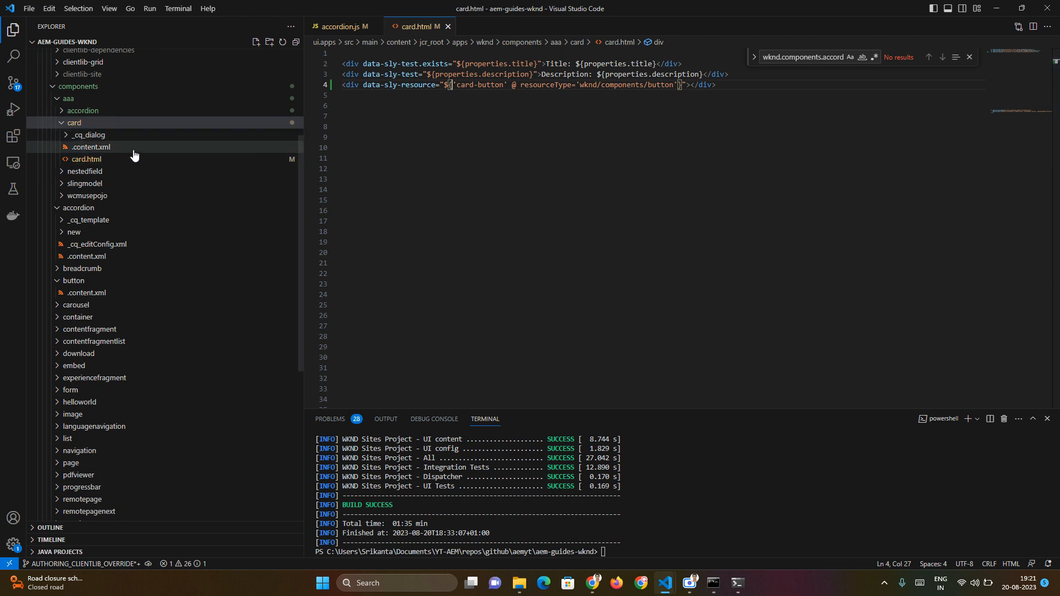
Step: Open the card component's .content.xml showing title Card Component, then go to the browser
left_click(90, 147)
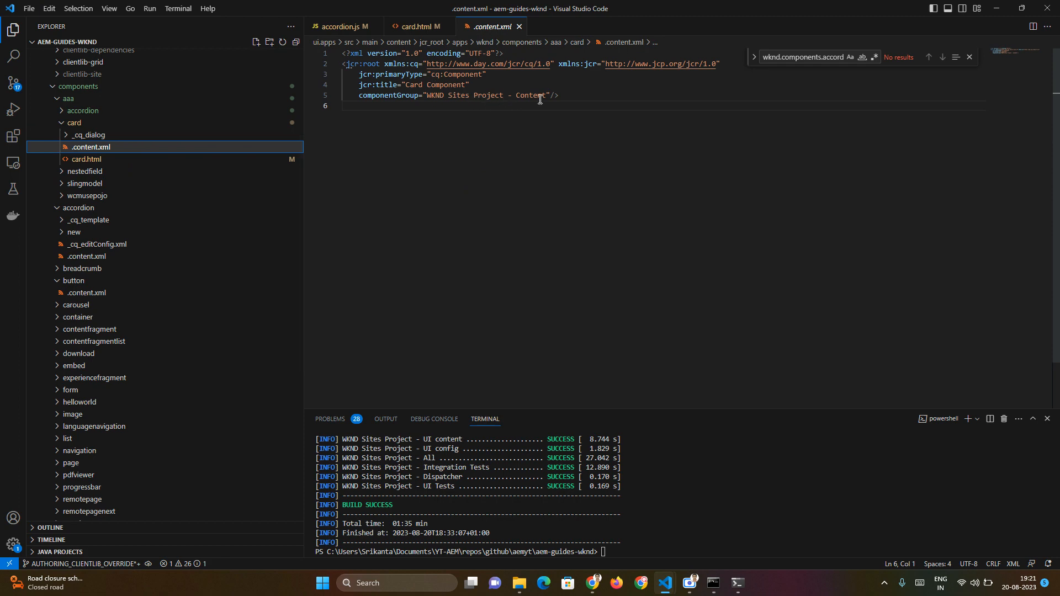
key("alt+tab")
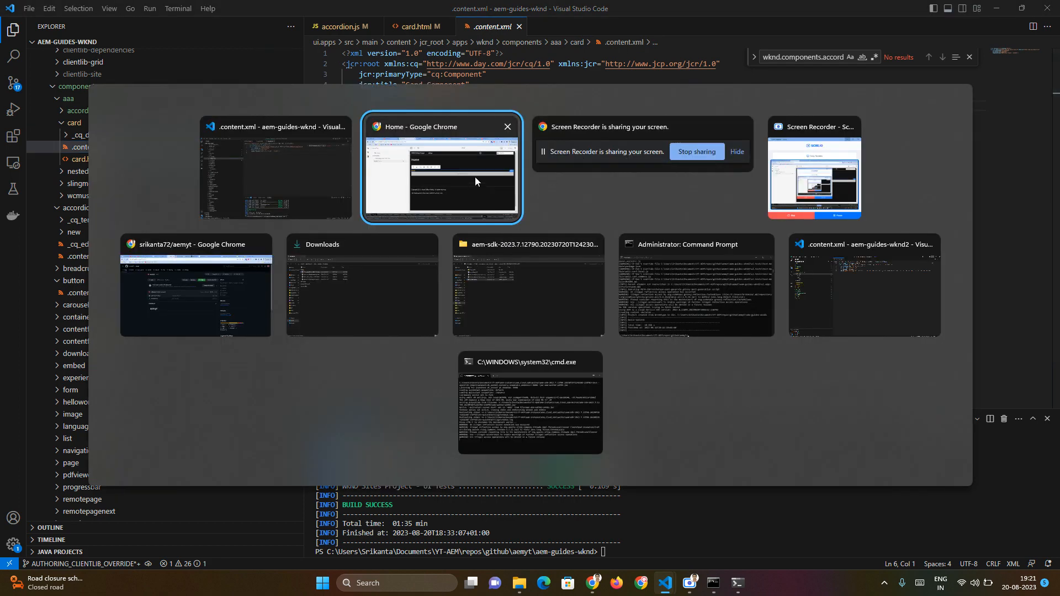
Step: Add a Boolean cq:isContainer property set to true on the home page's card node
left_click(441, 168)
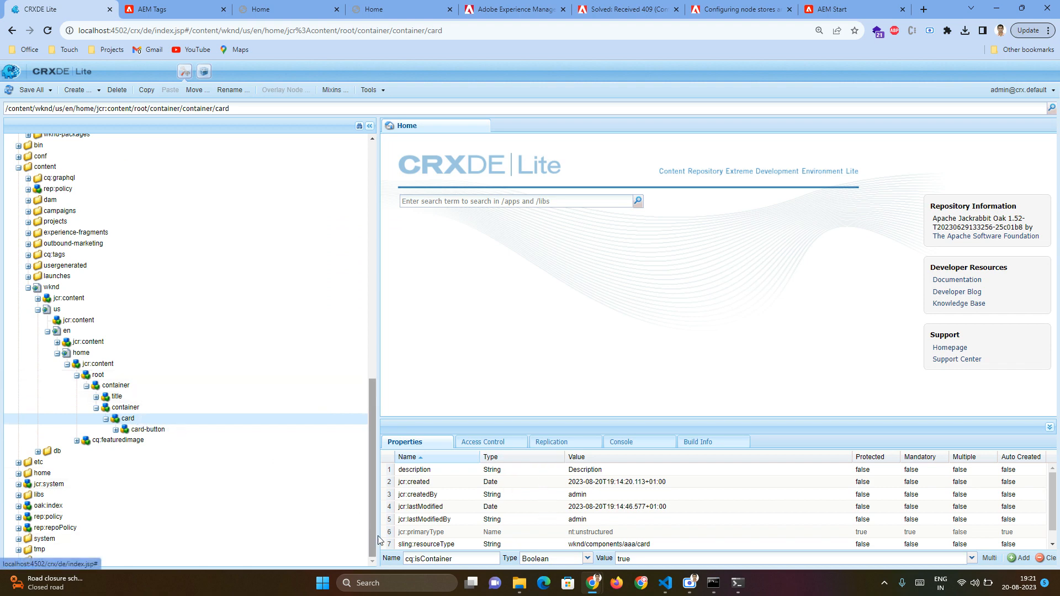
triple_click(448, 559)
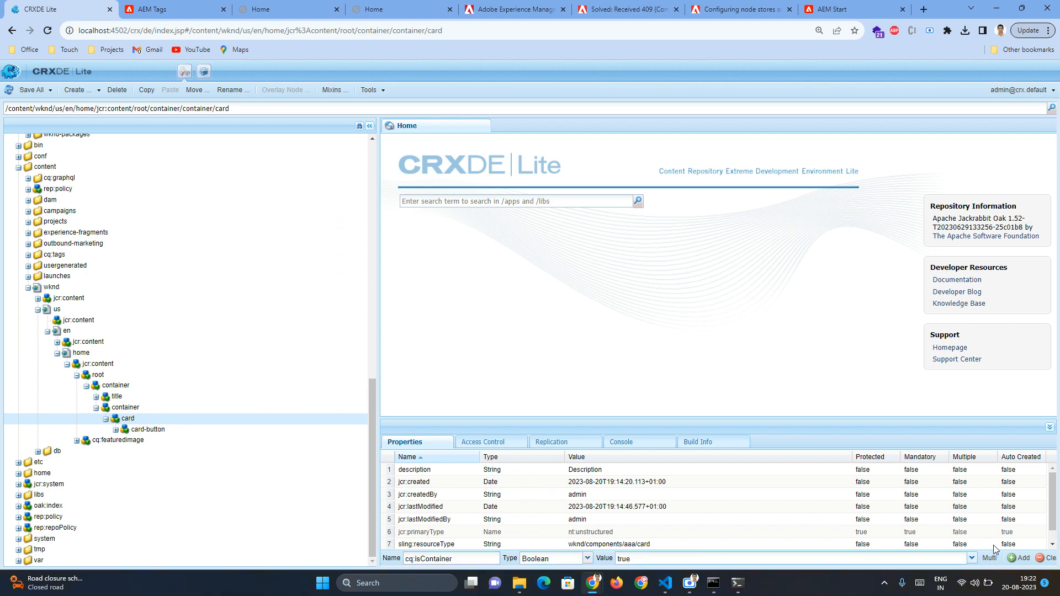
left_click(1024, 558)
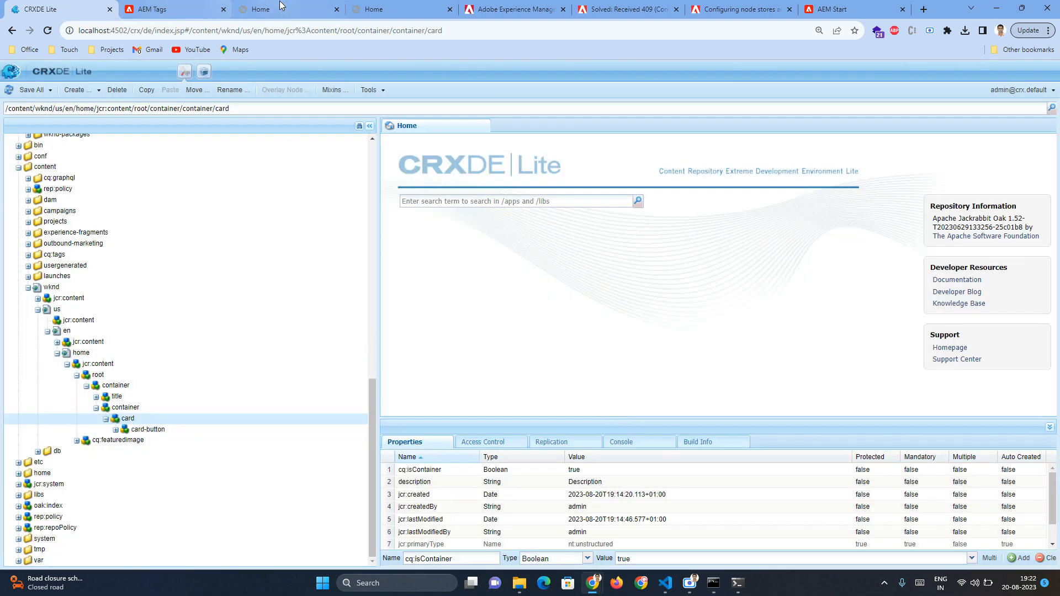
left_click(288, 9)
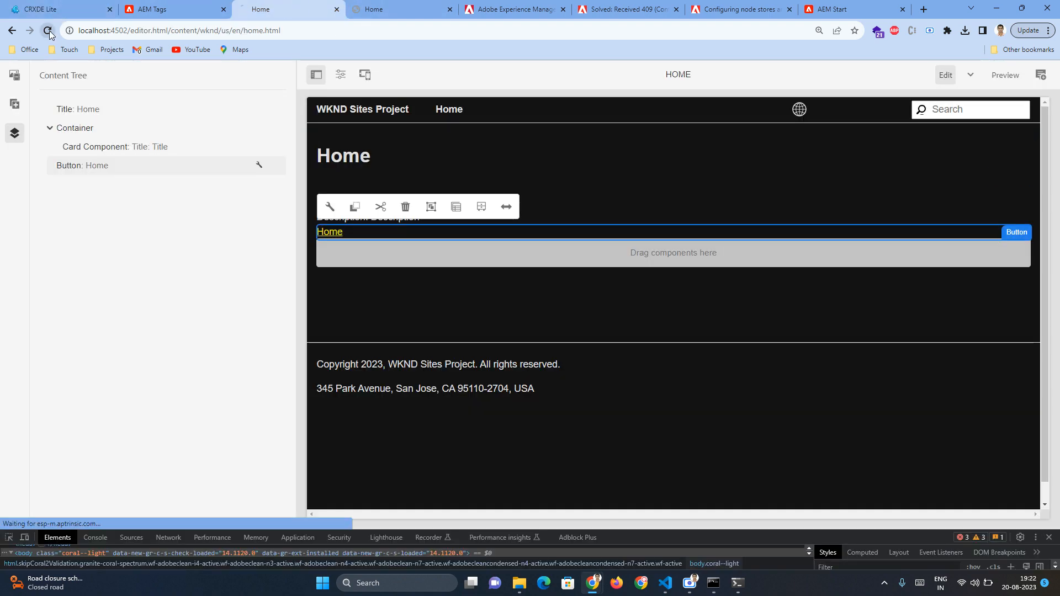
Step: Reload the Home editor and show the content tree, still listing Button beside Card Component
left_click(48, 31)
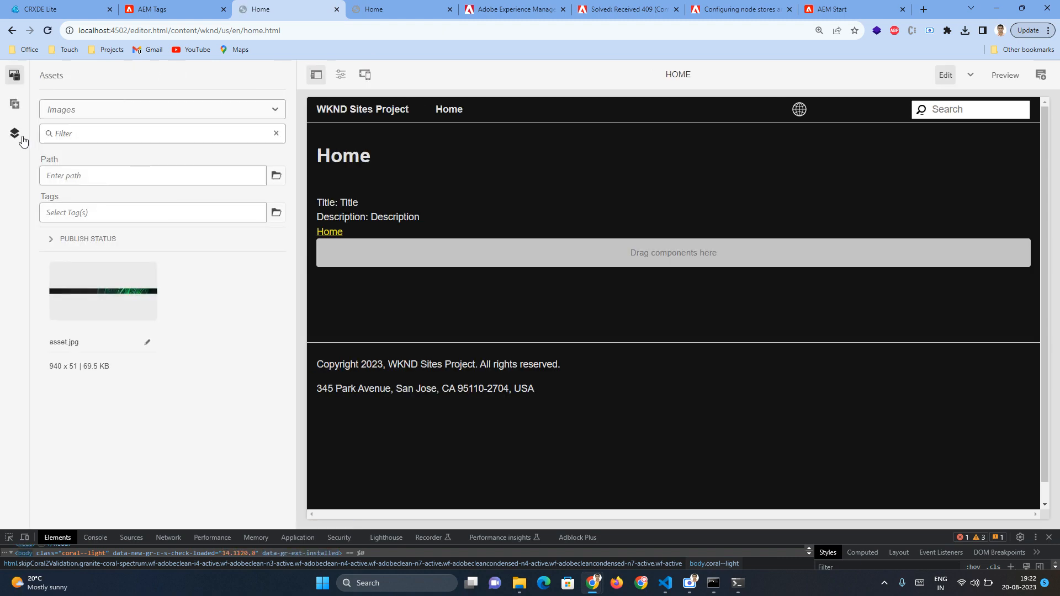
left_click(14, 133)
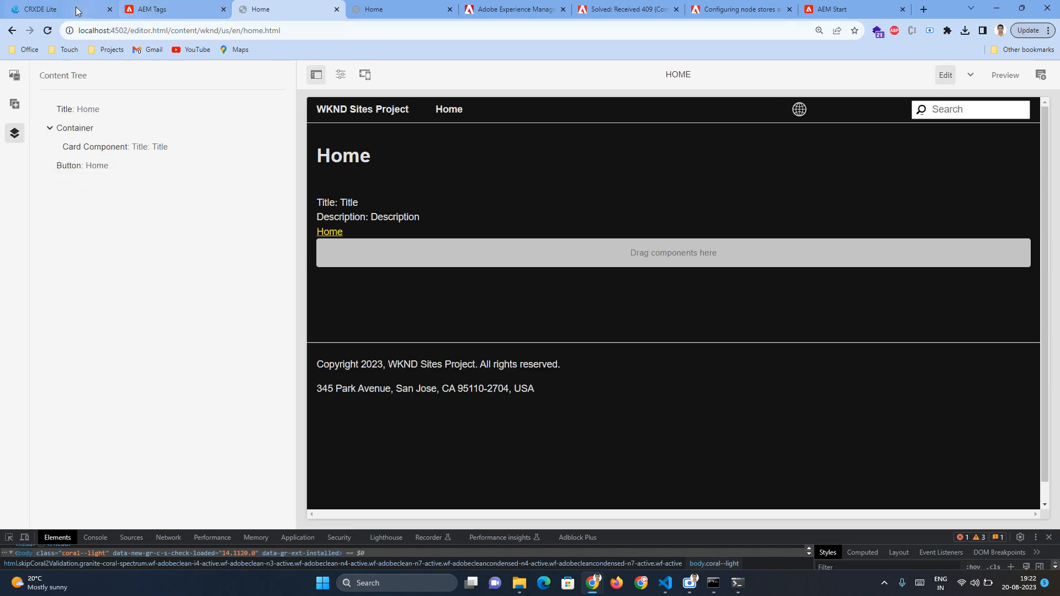
Step: Add cq:isContainer true to the /apps/wknd/components/aaa/card component definition
left_click(44, 9)
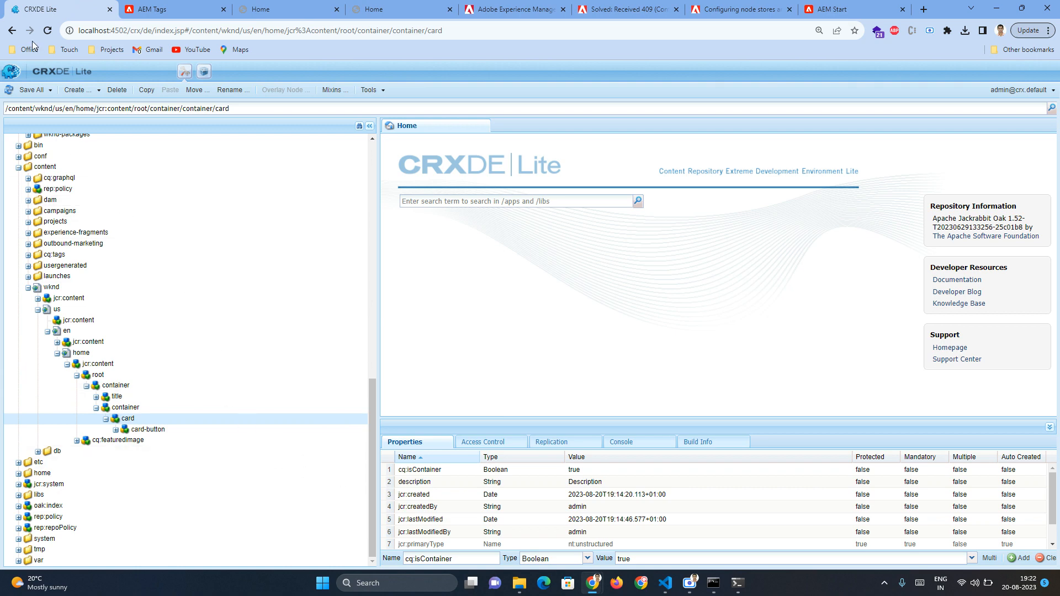
mouse_move(497, 583)
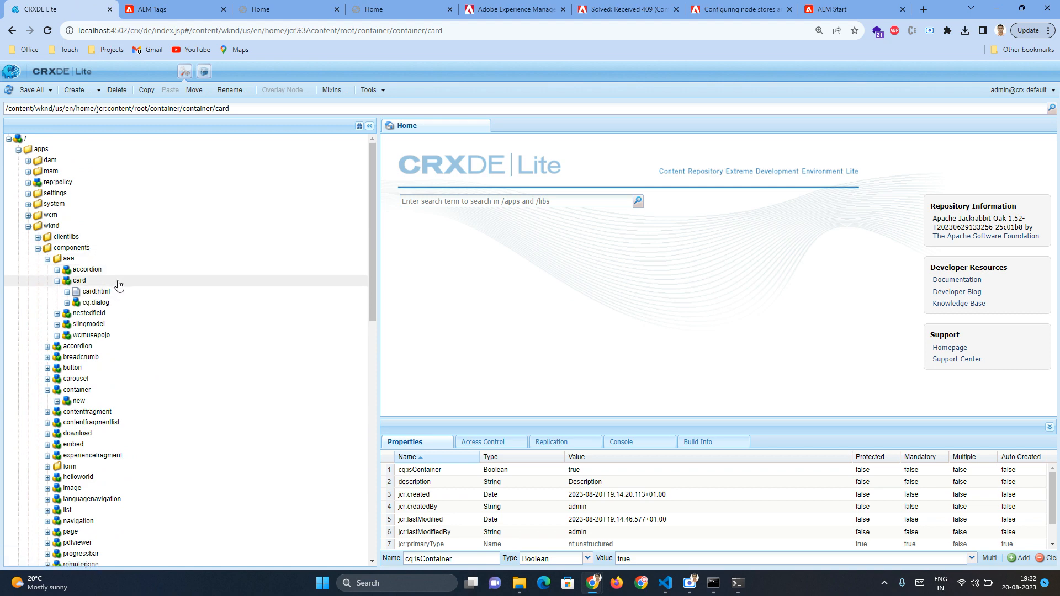
left_click(80, 279)
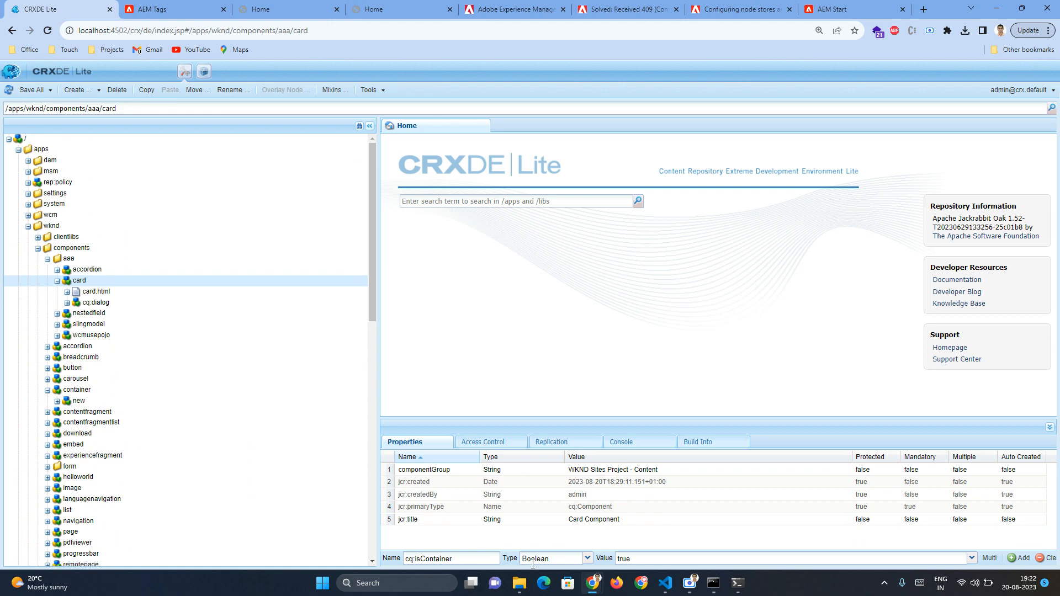
scroll("down", 3)
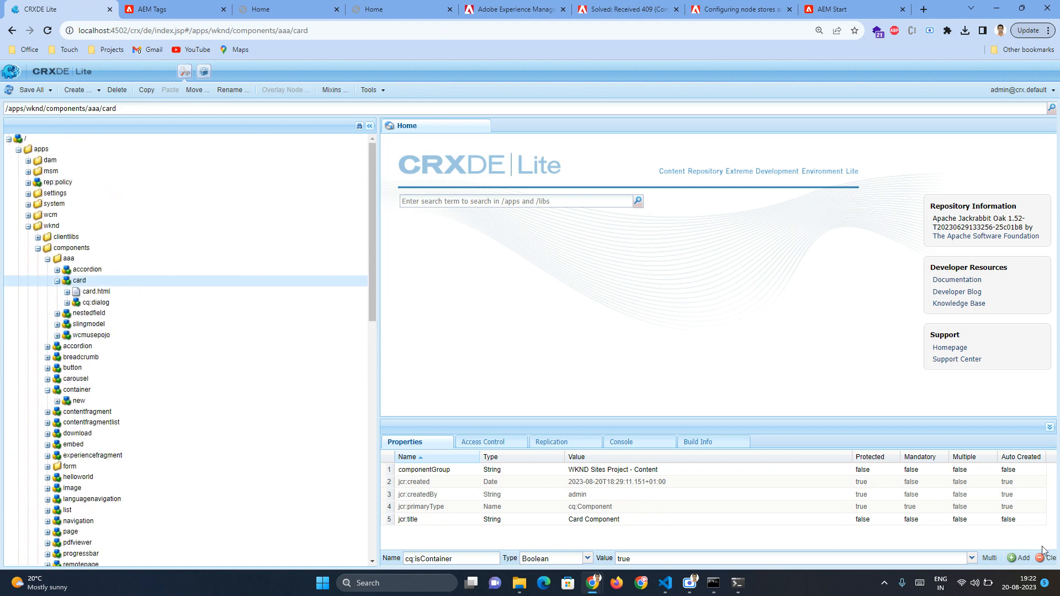
left_click(1024, 558)
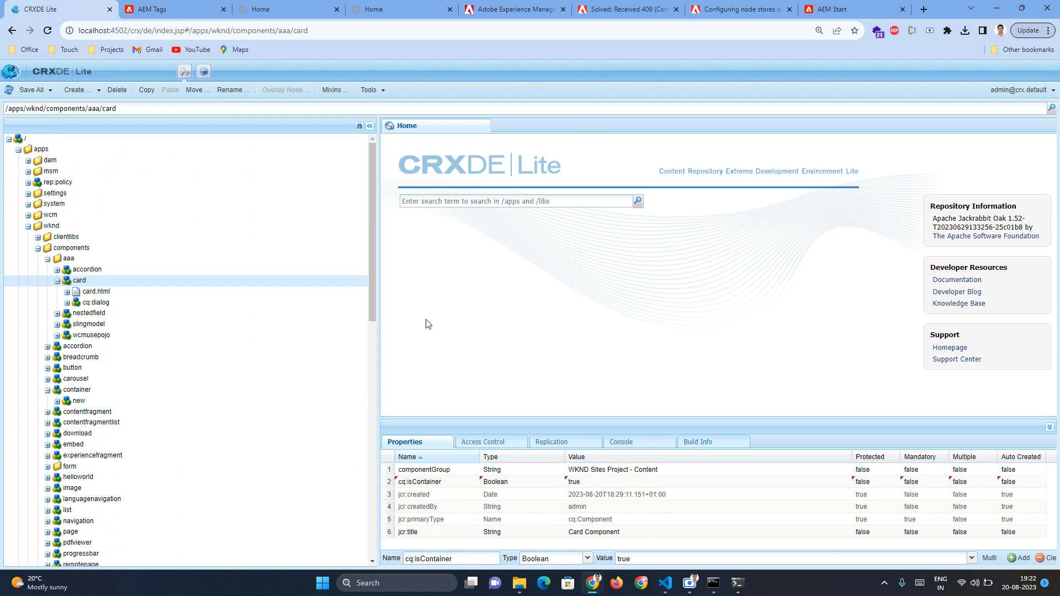
scroll("down", 3)
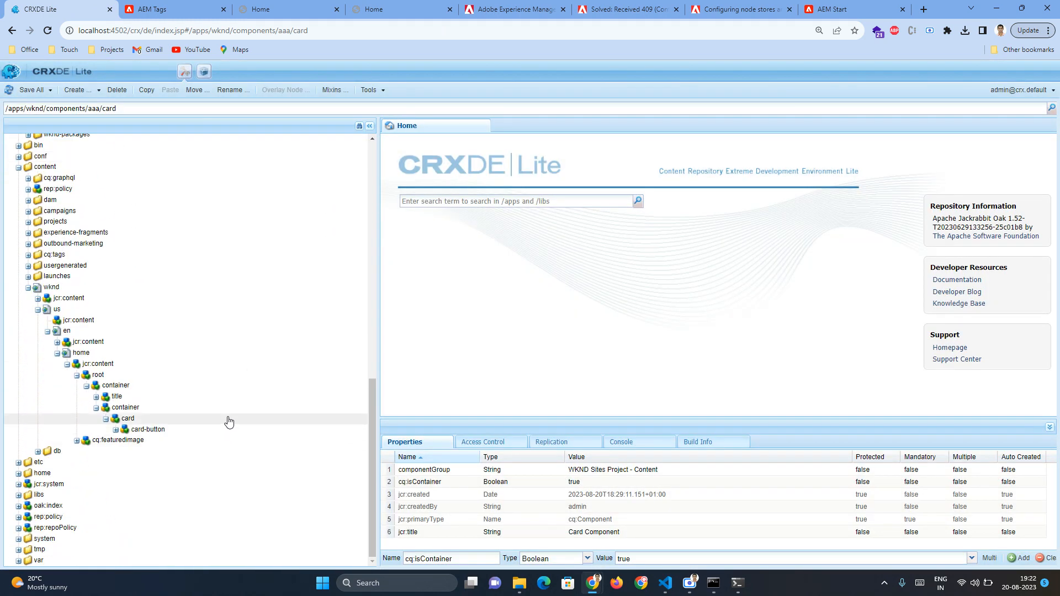
Step: Compare the home page's card node with the card component definition's properties
left_click(128, 417)
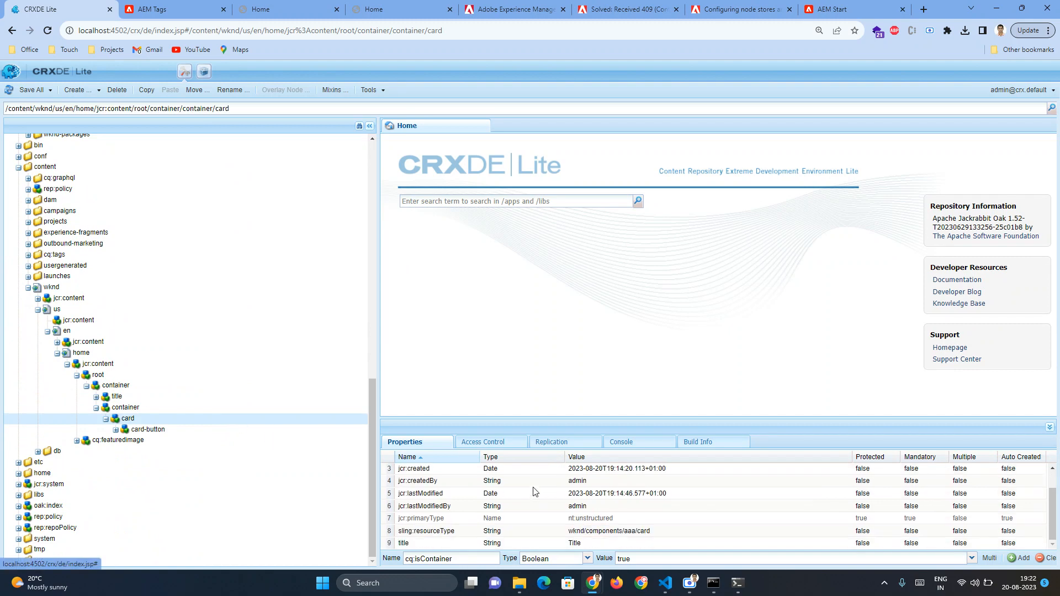
scroll("up", 3)
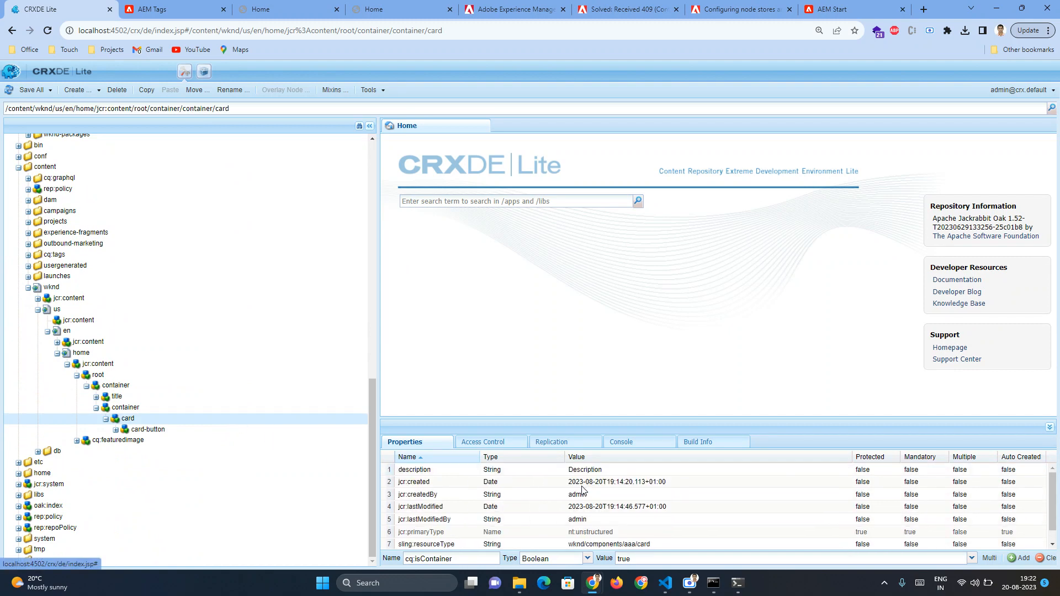
left_click(28, 89)
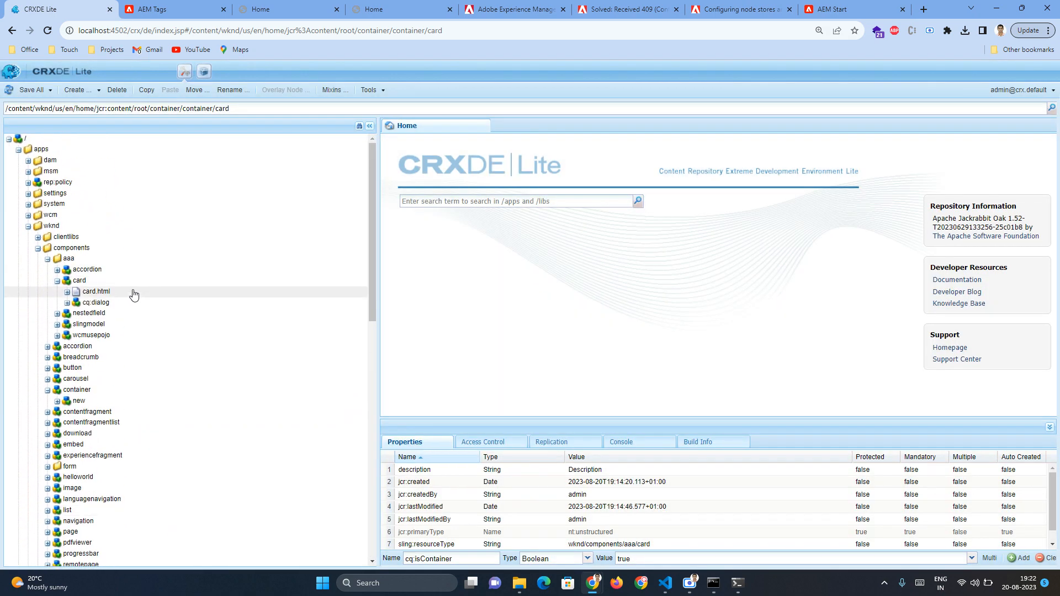
left_click(80, 281)
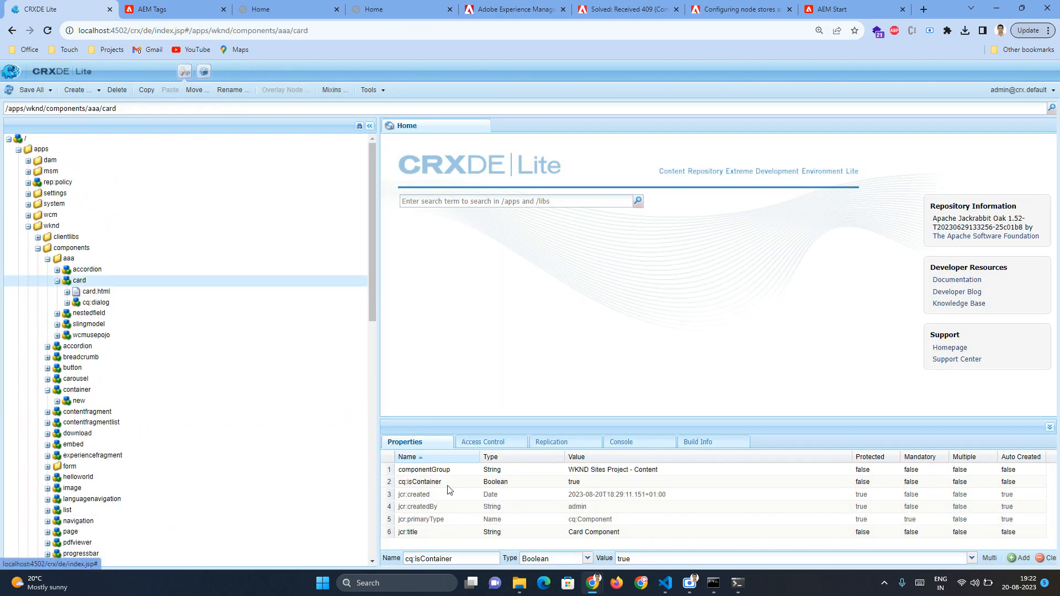
Step: Reload the Home editor and expand Card Component in the content tree to reveal Button nested inside
left_click(287, 8)
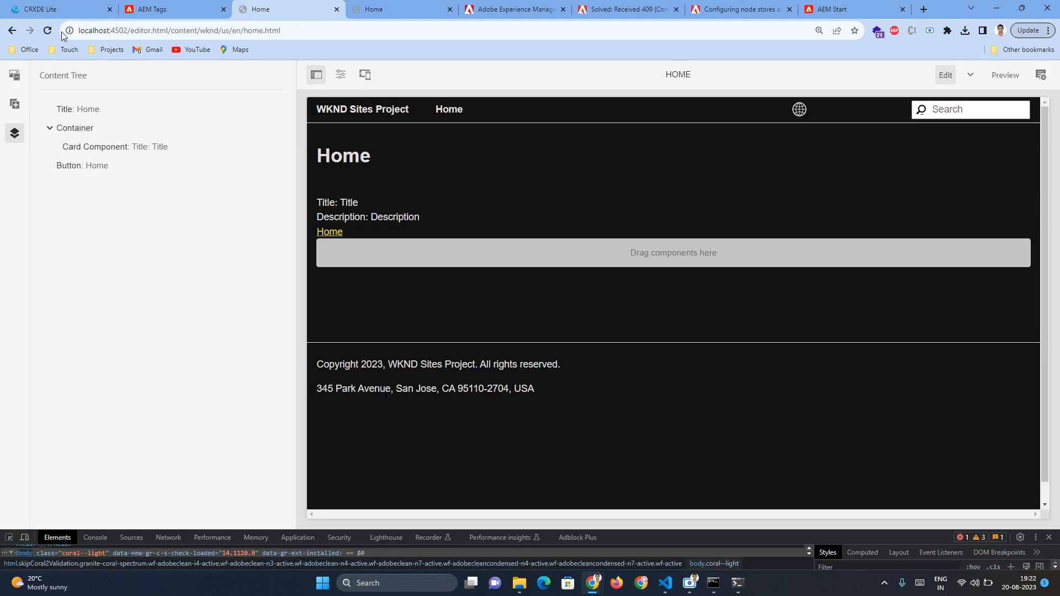
left_click(47, 31)
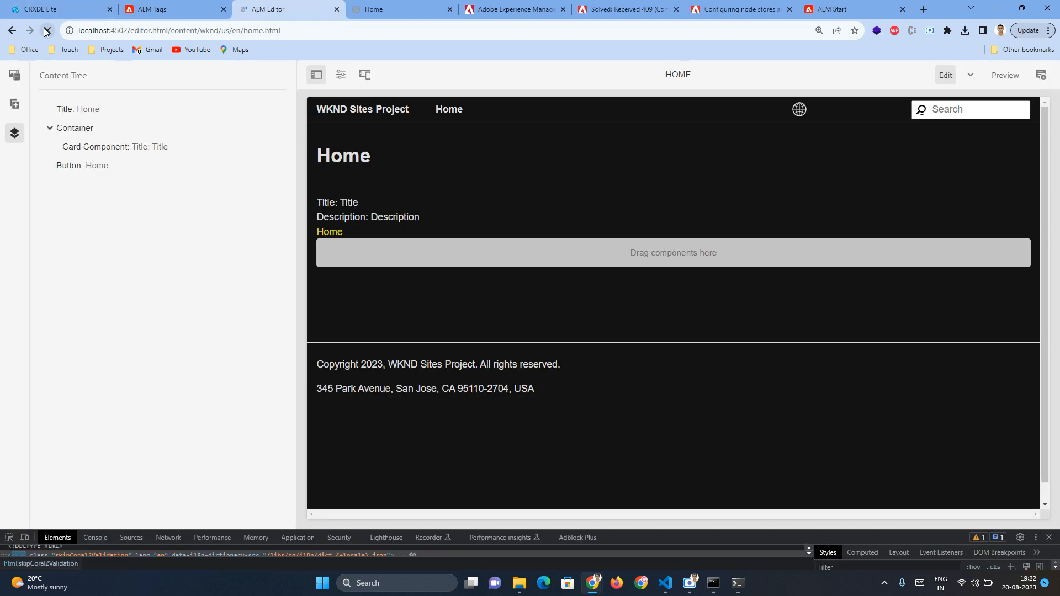
left_click(44, 31)
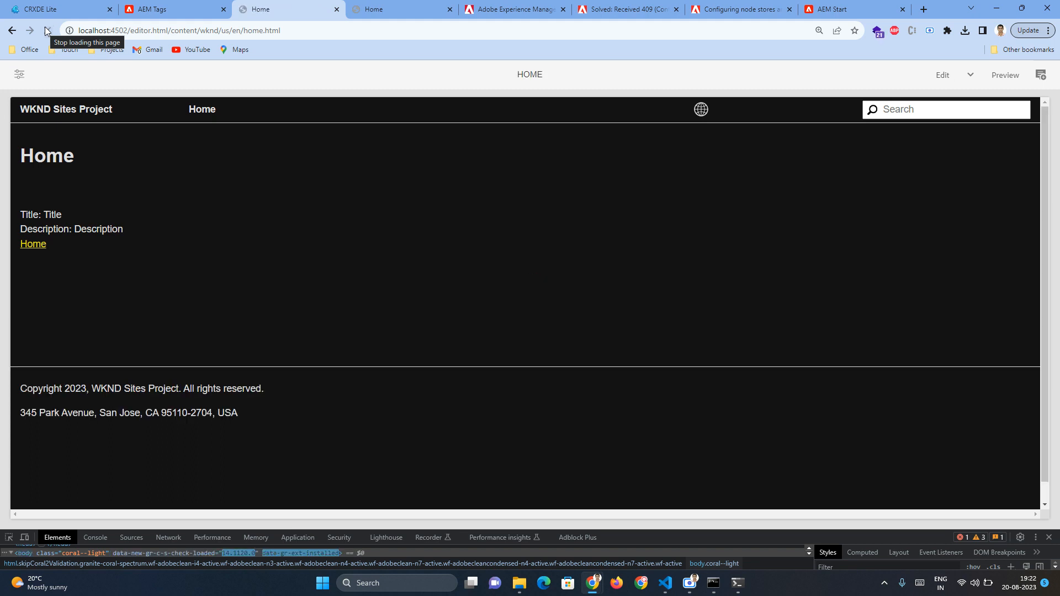
left_click(15, 132)
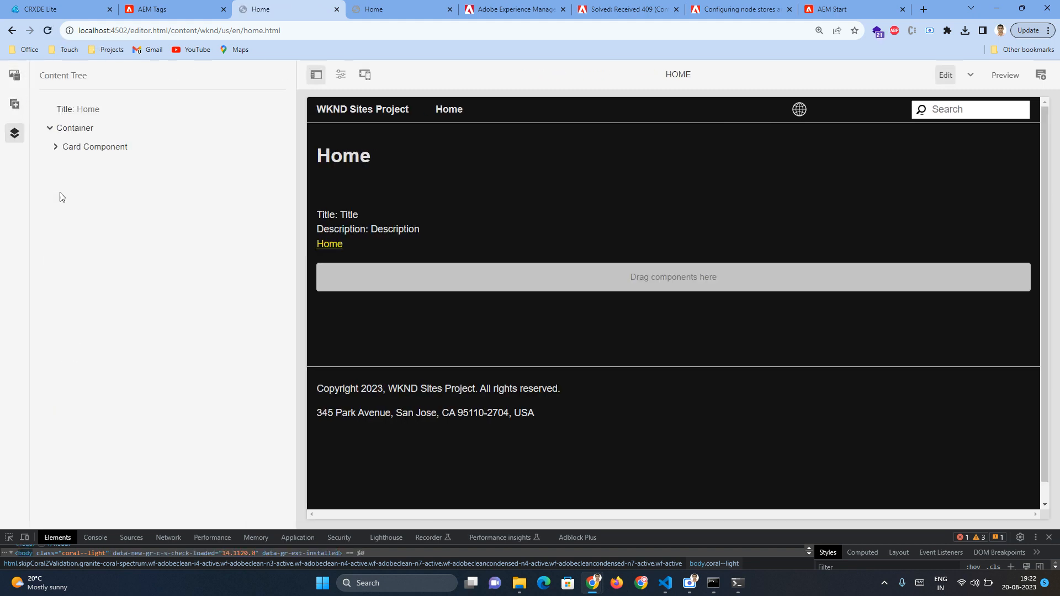
left_click(56, 147)
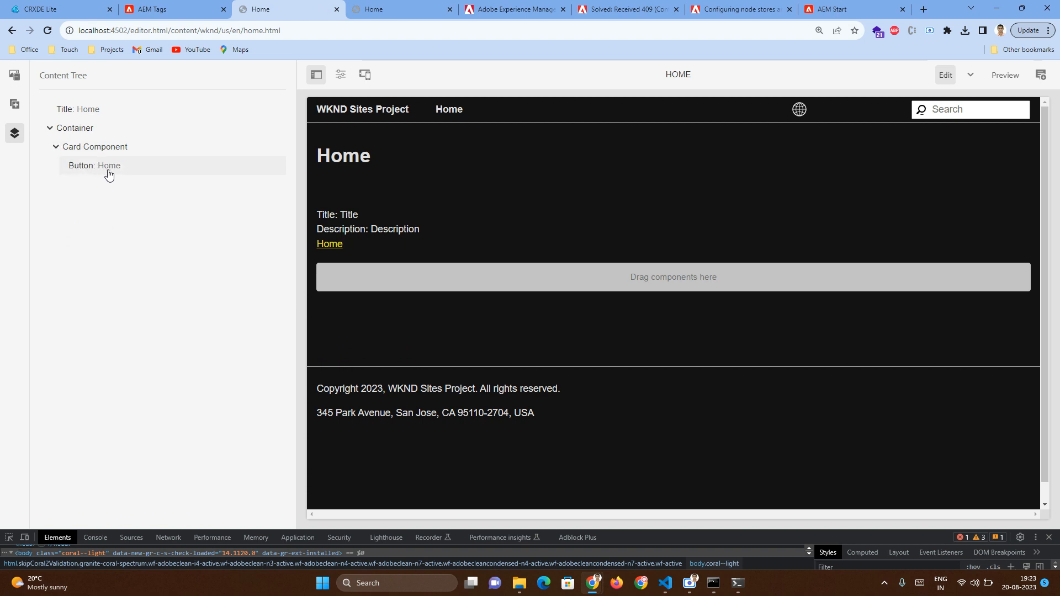
mouse_move(225, 214)
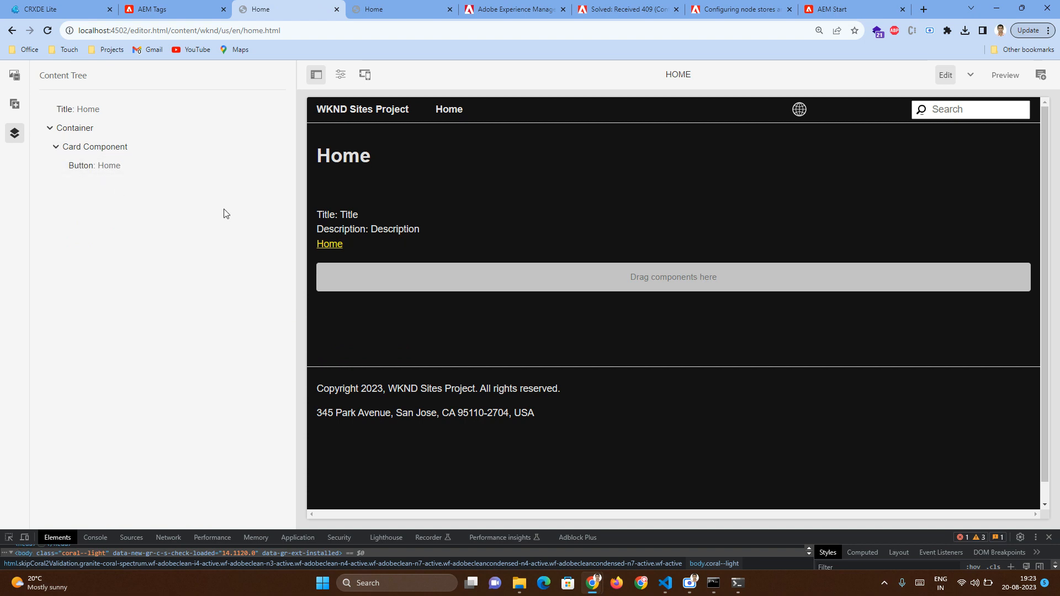
mouse_move(135, 195)
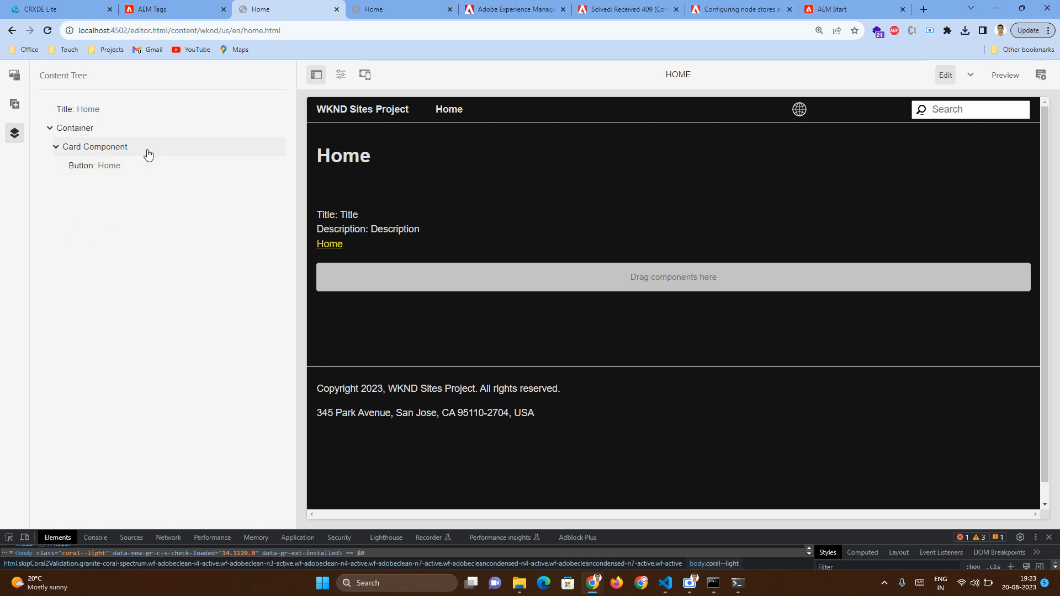
mouse_move(115, 168)
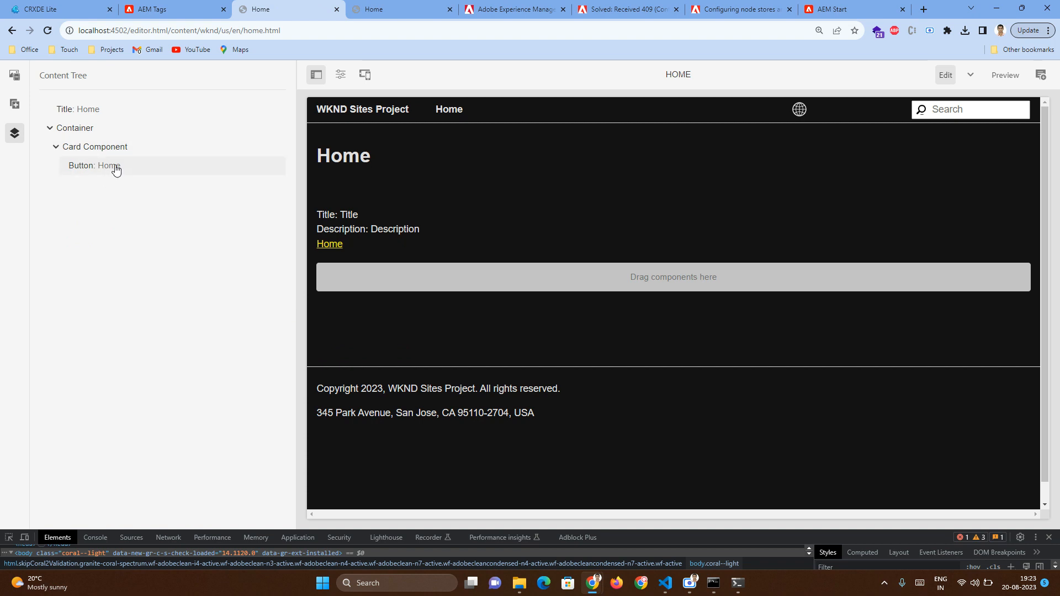
mouse_move(124, 170)
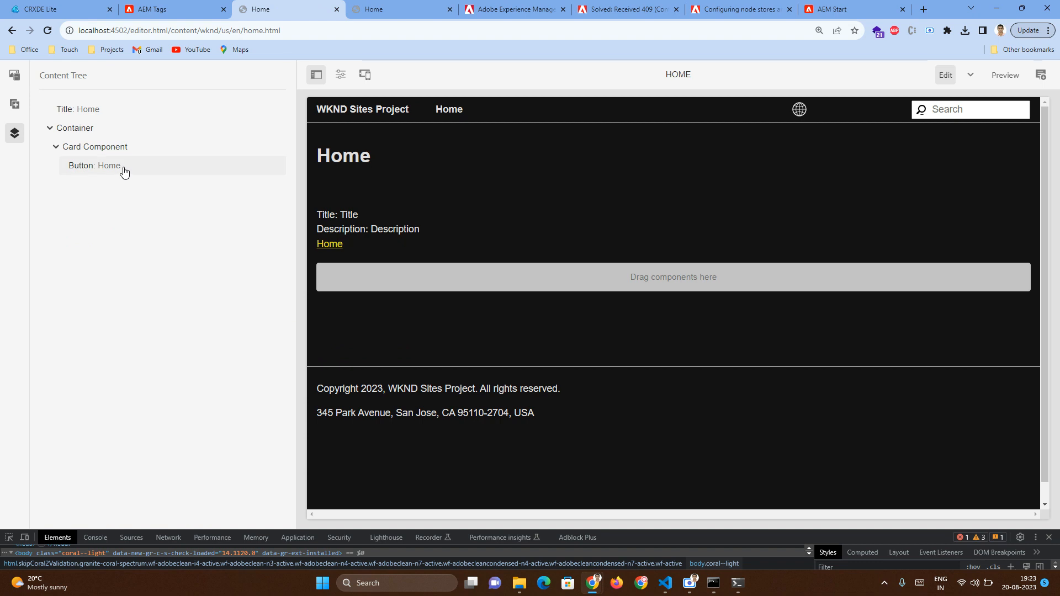
mouse_move(331, 90)
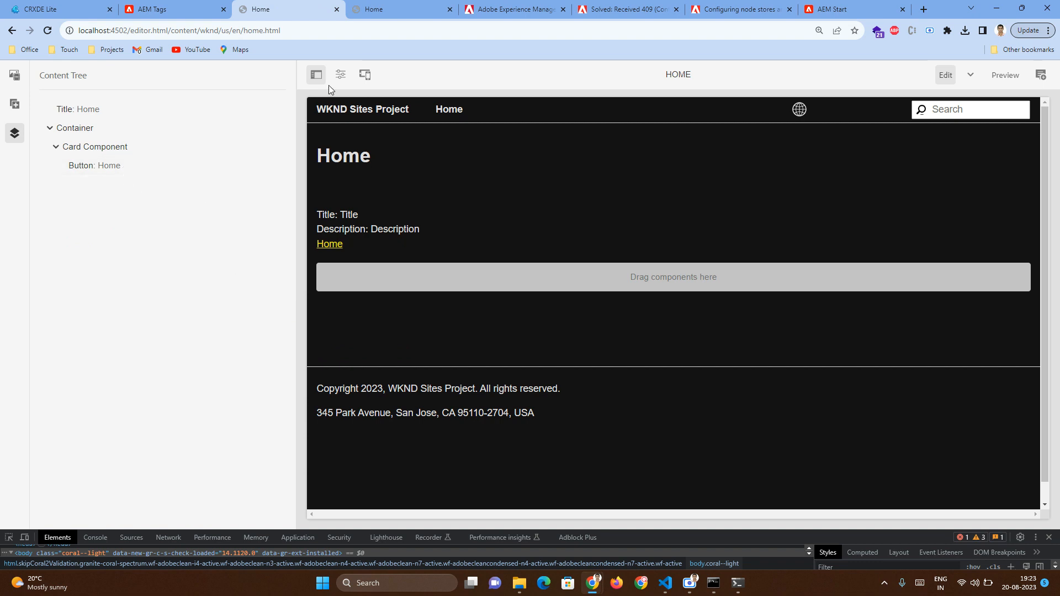